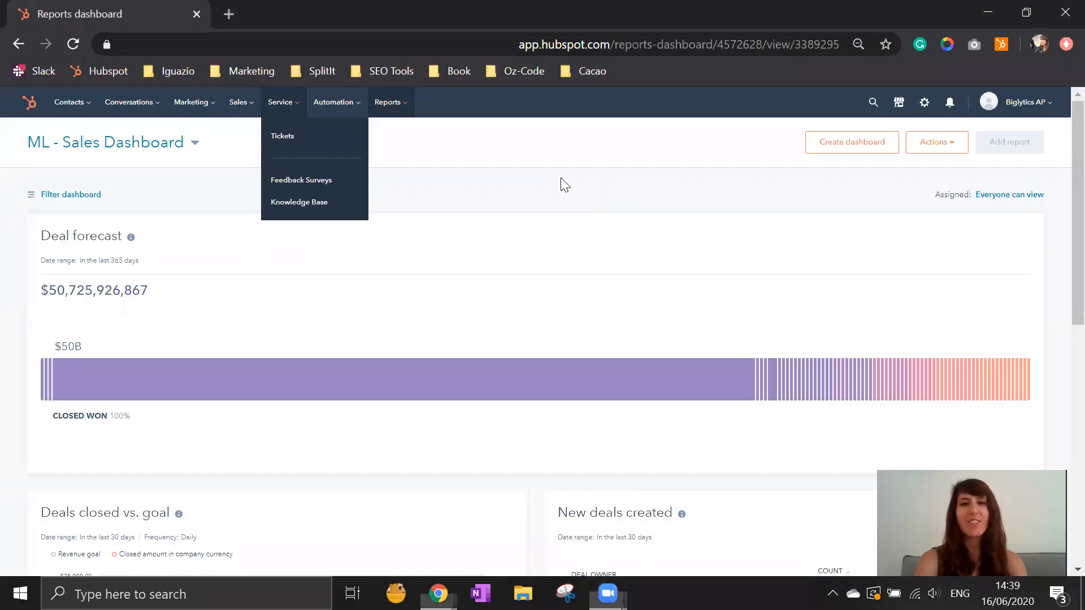
{"action": "mouse_move", "coordinate": [290, 126]}
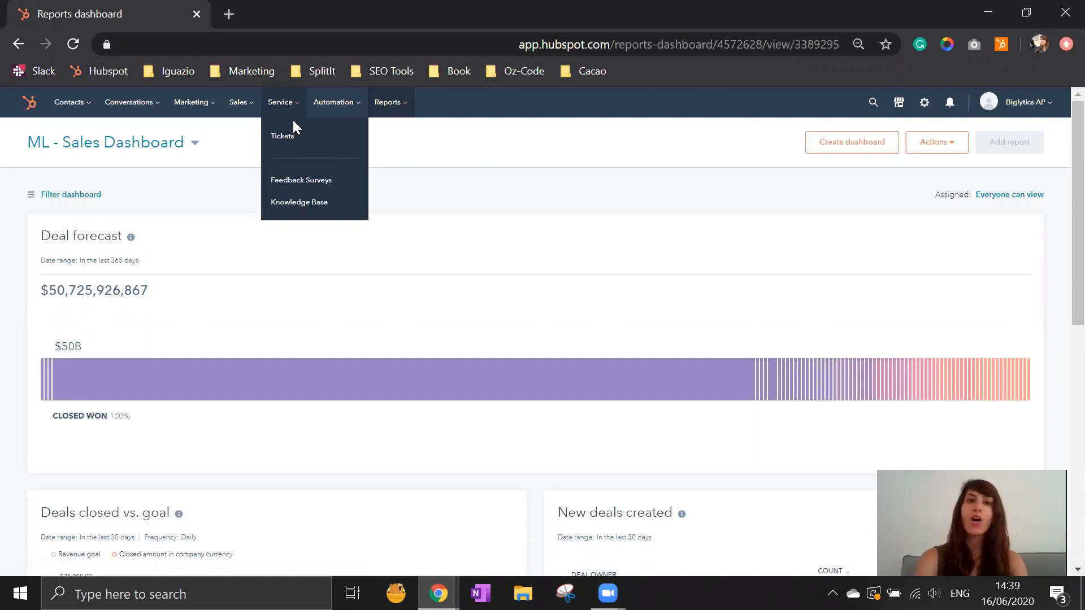
{"action": "mouse_move", "coordinate": [290, 136]}
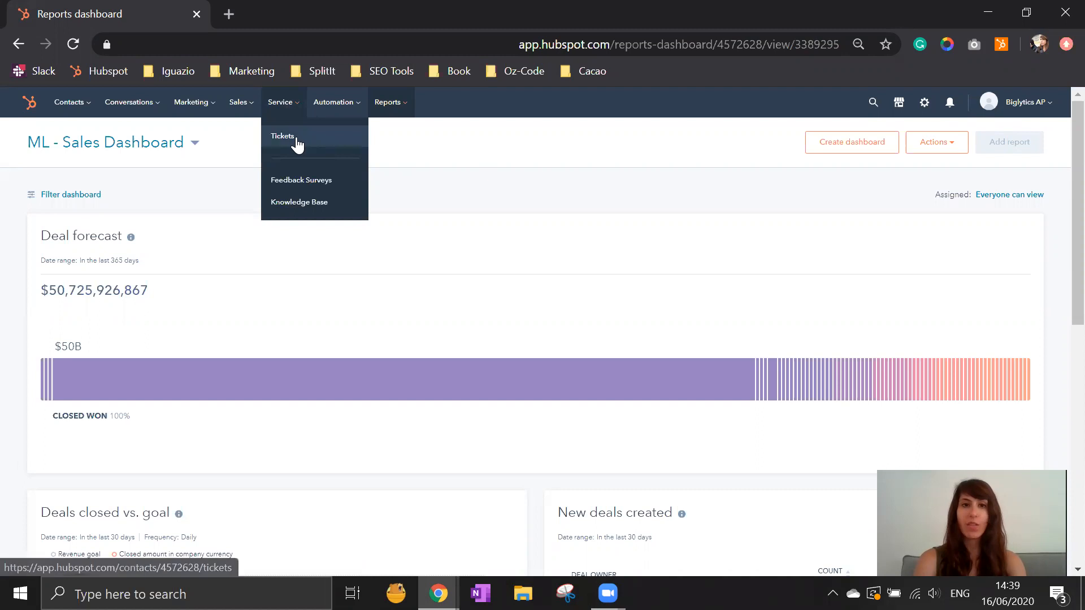
Show the support tickets as a table, then return to the status board view.
{"action": "left_click", "coordinate": [281, 136]}
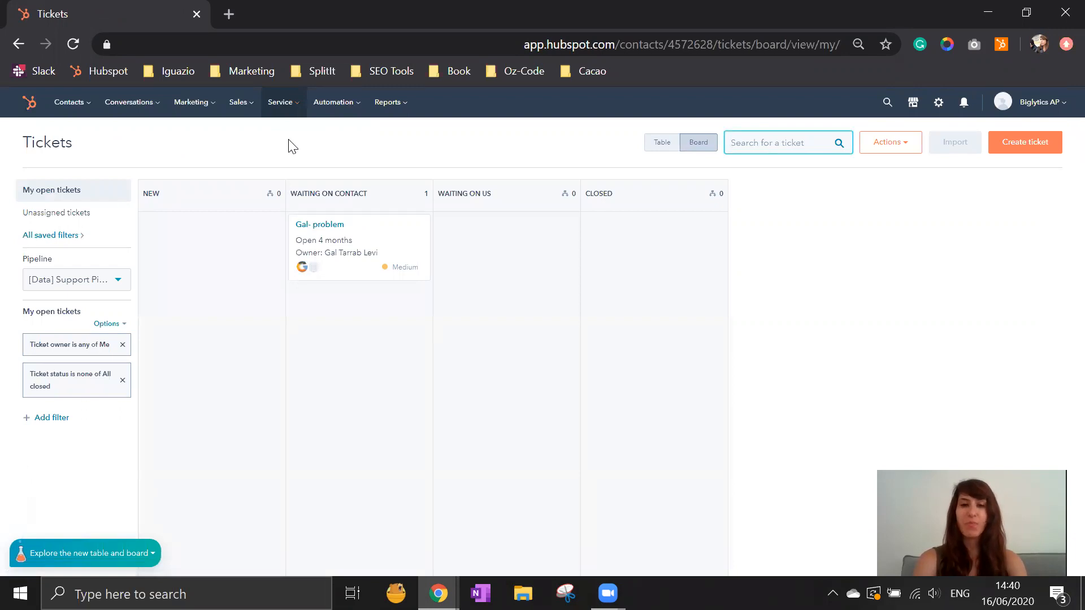
{"action": "mouse_move", "coordinate": [189, 216]}
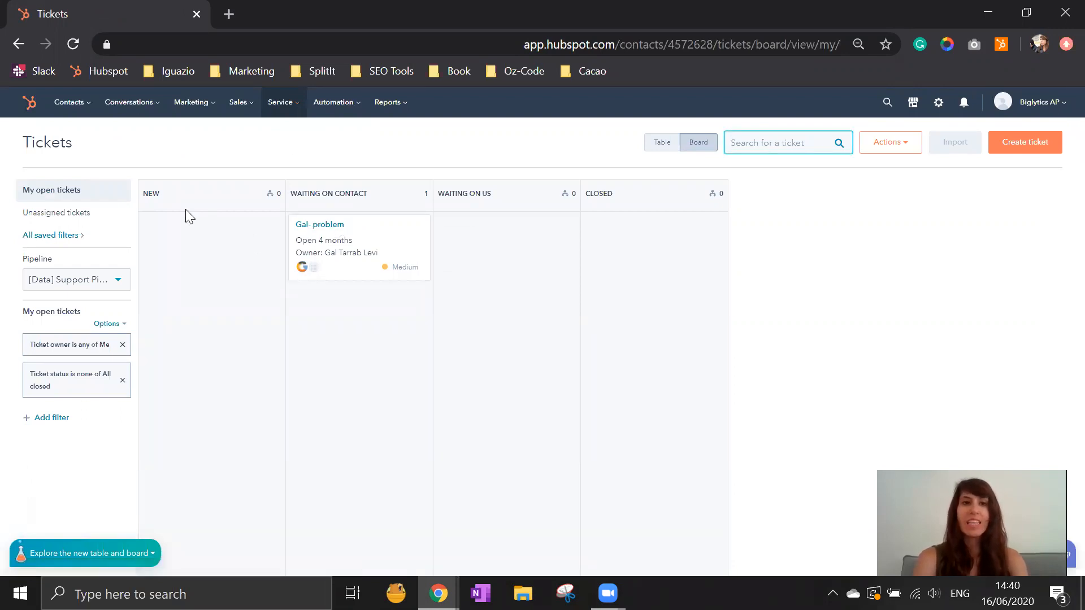
{"action": "mouse_move", "coordinate": [662, 146]}
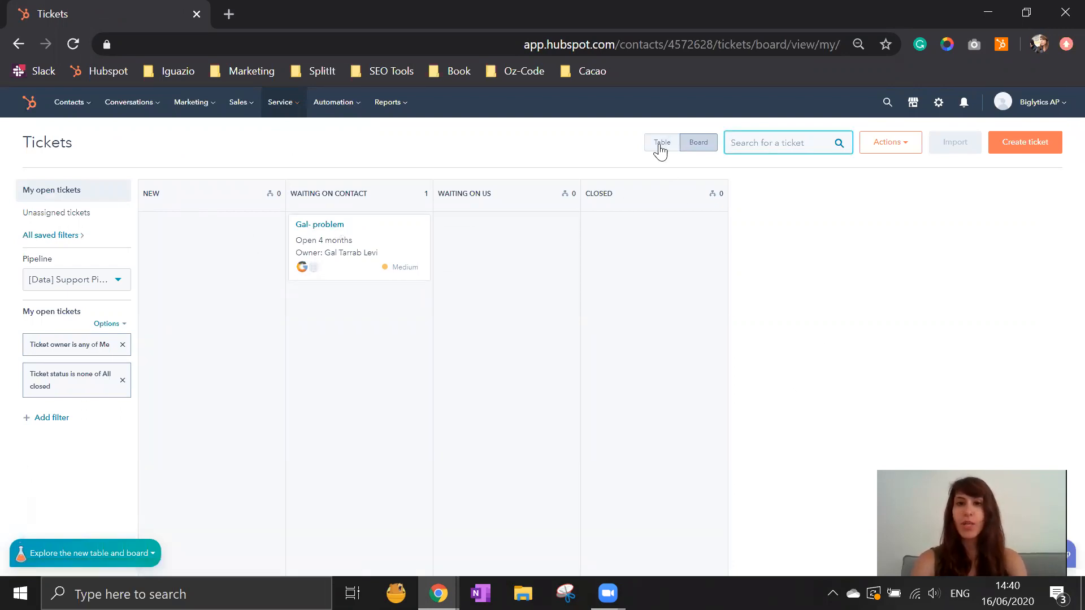
{"action": "left_click", "coordinate": [661, 142]}
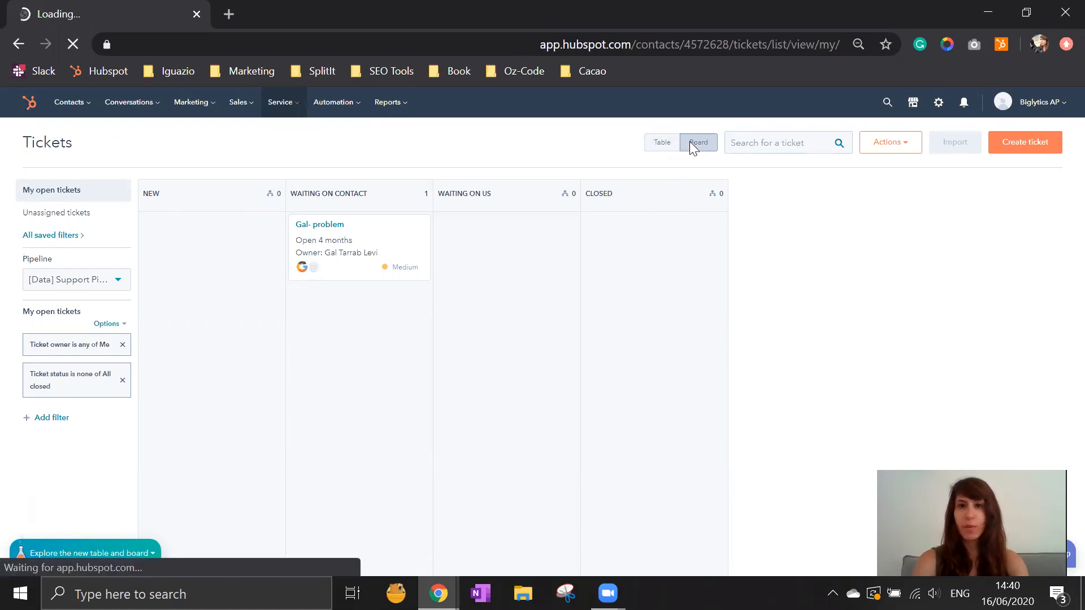
{"action": "left_click", "coordinate": [661, 142]}
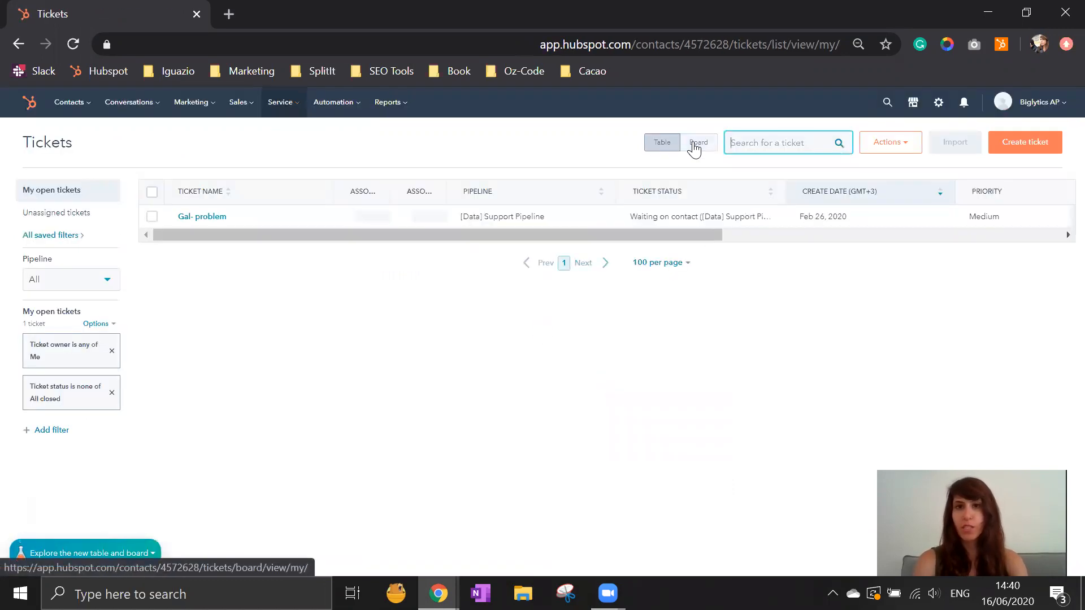
{"action": "left_click", "coordinate": [698, 142]}
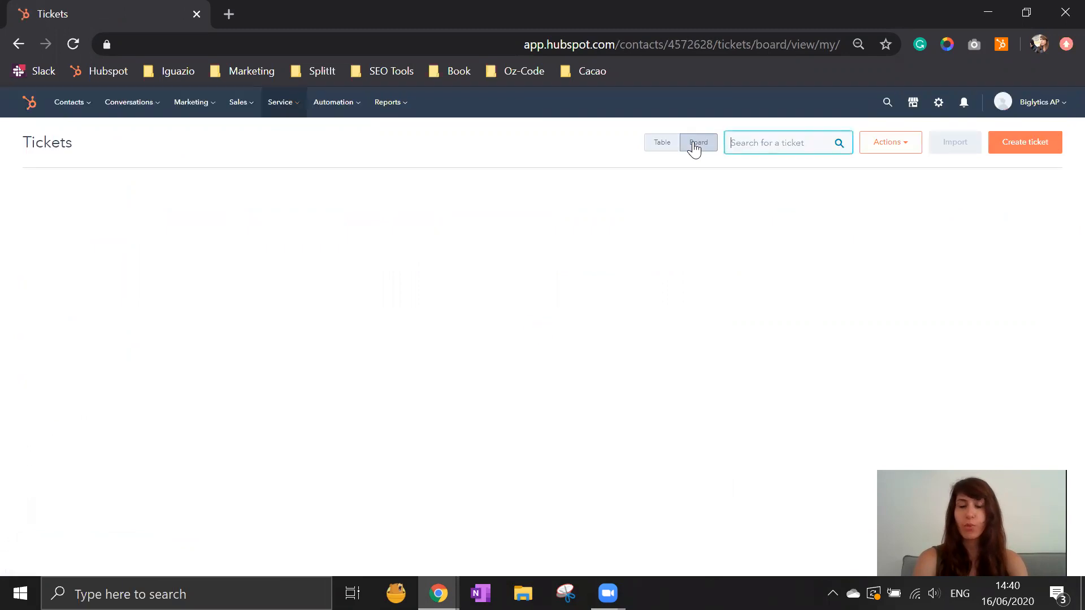
{"action": "left_click", "coordinate": [699, 142]}
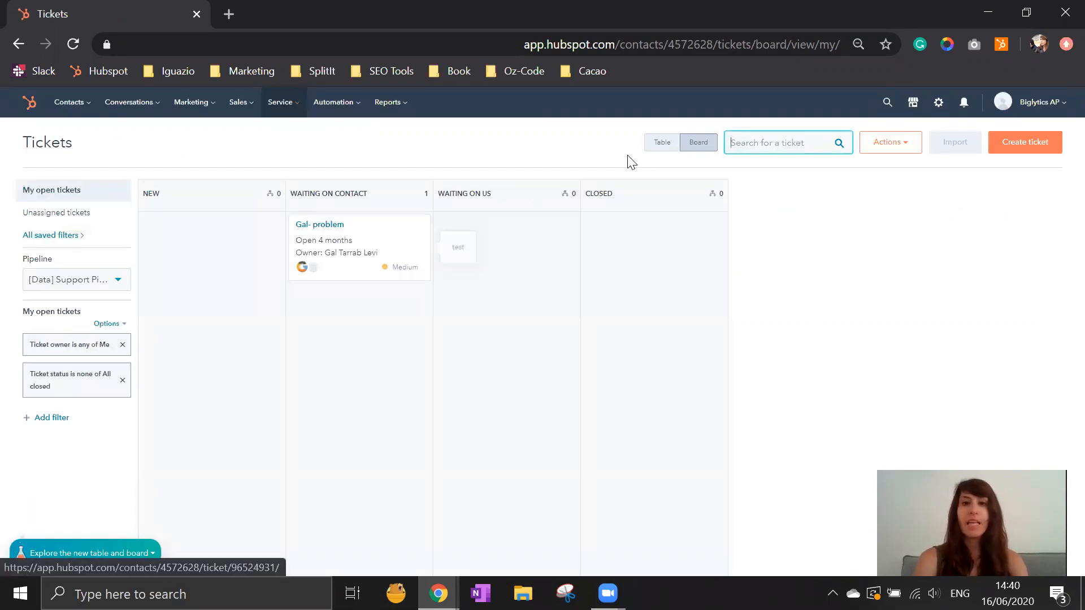
{"action": "left_click_drag", "start_coordinate": [339, 245], "coordinate": [415, 256]}
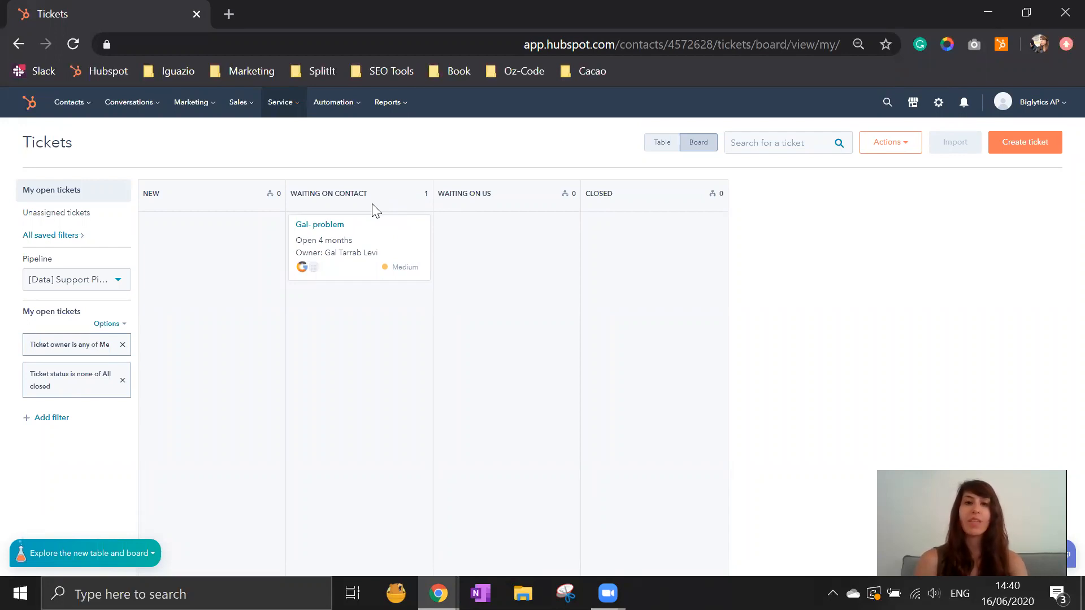
{"action": "mouse_move", "coordinate": [581, 286]}
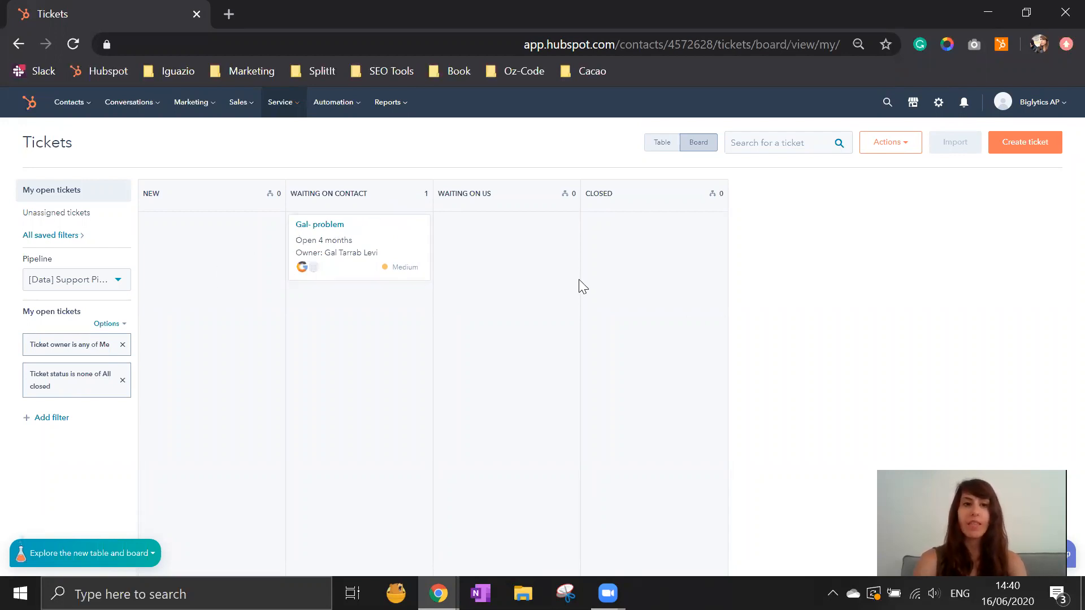
{"action": "mouse_move", "coordinate": [1025, 142]}
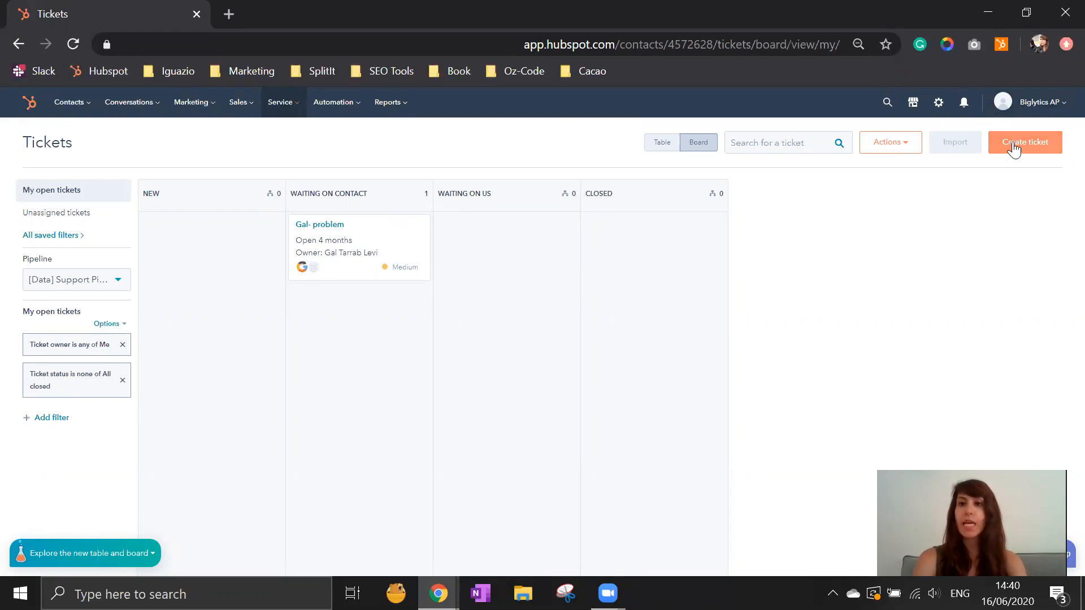
Start a new ticket and review its status, owner, priority and association fields.
{"action": "left_click", "coordinate": [1026, 142]}
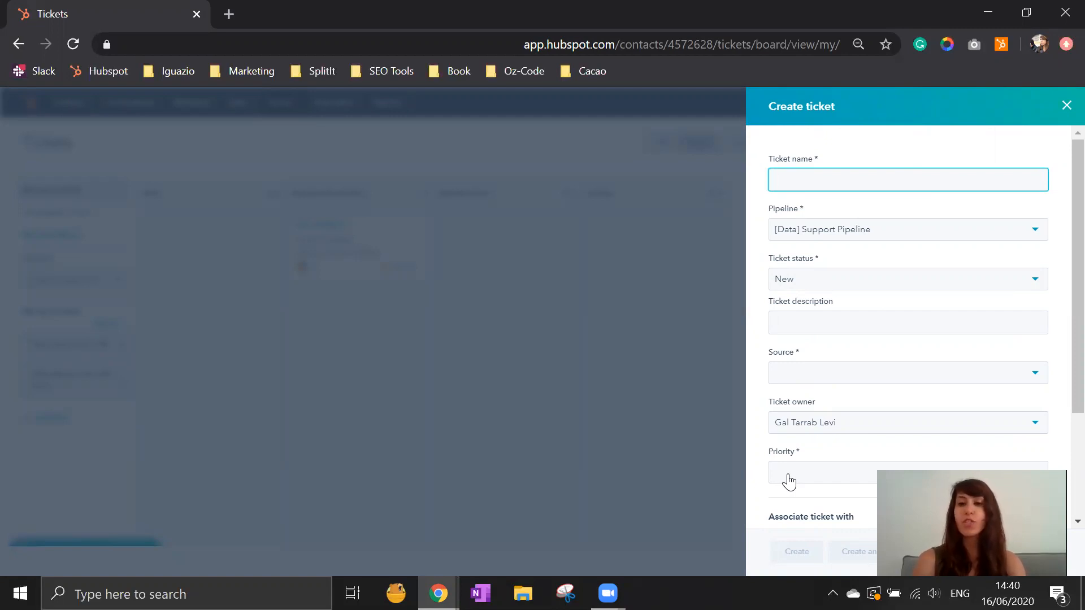
{"action": "left_click", "coordinate": [906, 180]}
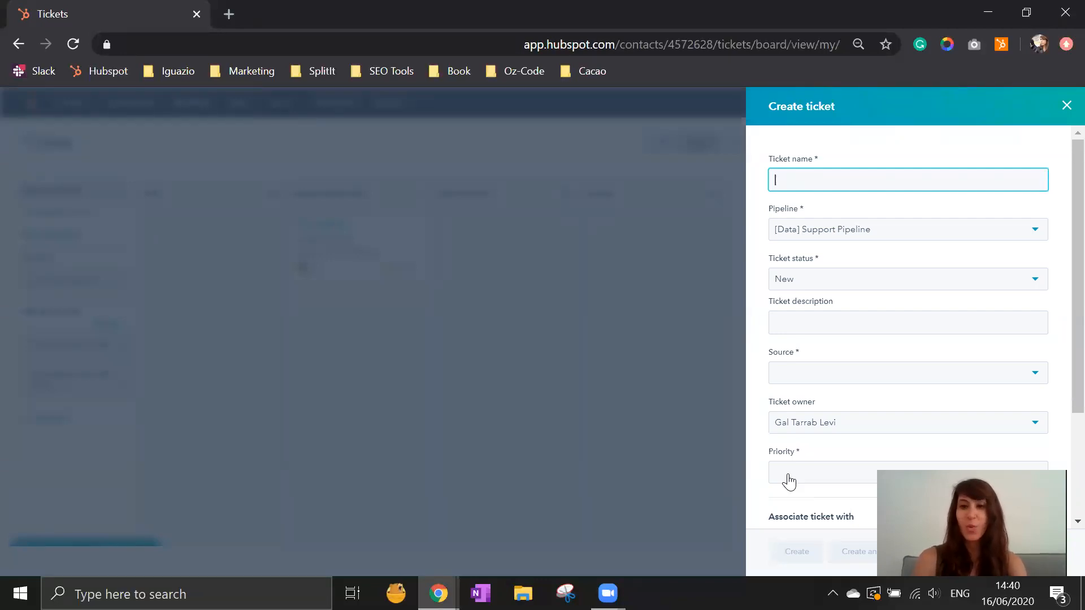
{"action": "mouse_move", "coordinate": [803, 214]}
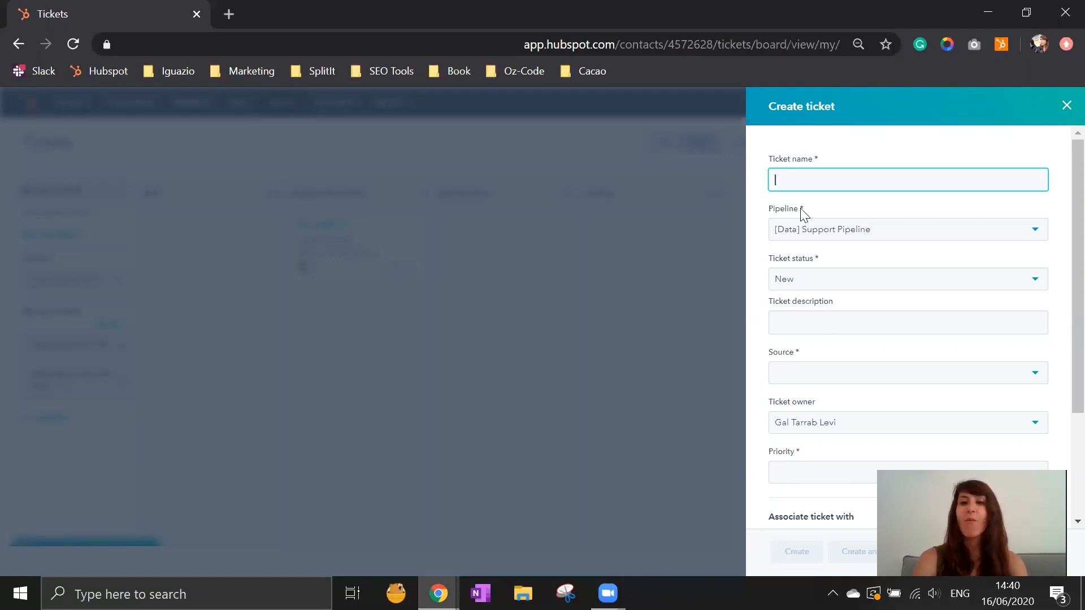
{"action": "scroll", "scroll_direction": "down", "scroll_amount": 3}
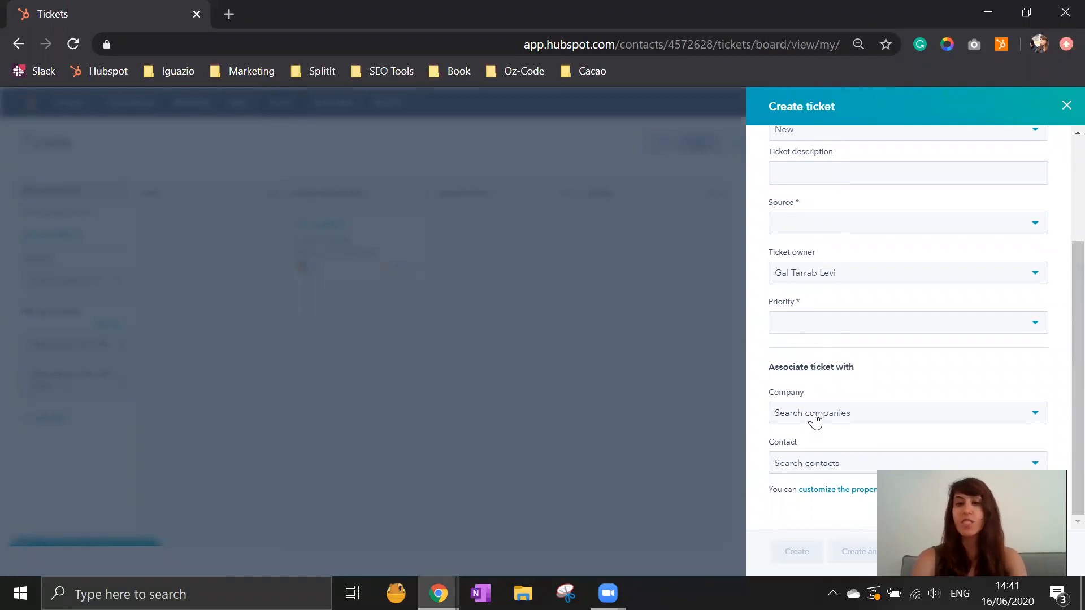
{"action": "mouse_move", "coordinate": [818, 465]}
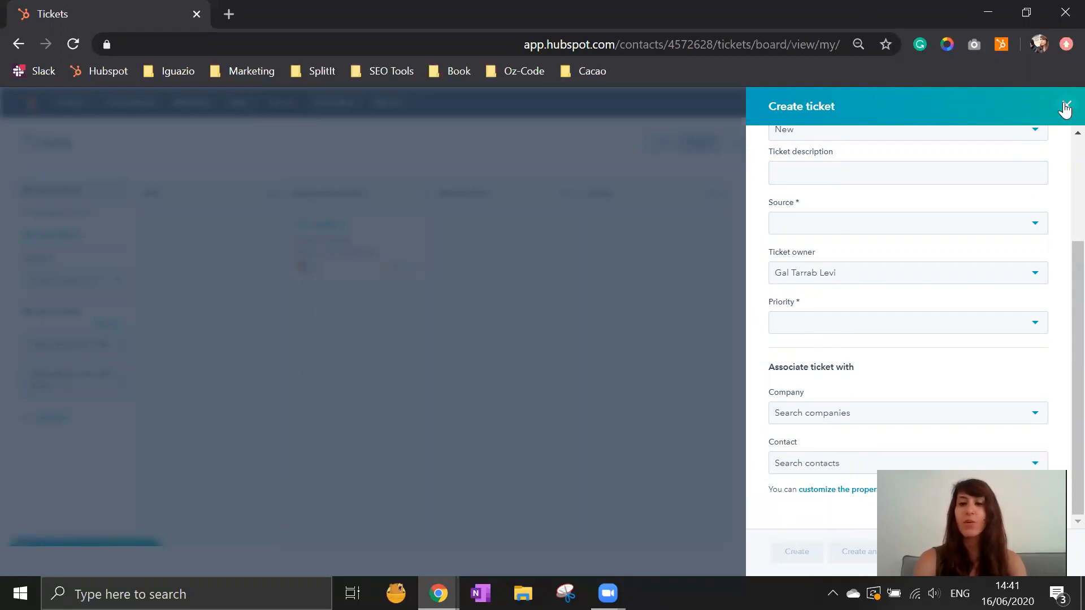
Close the unsaved ticket form and view the existing ticket's emails and calls.
{"action": "left_click", "coordinate": [1066, 108]}
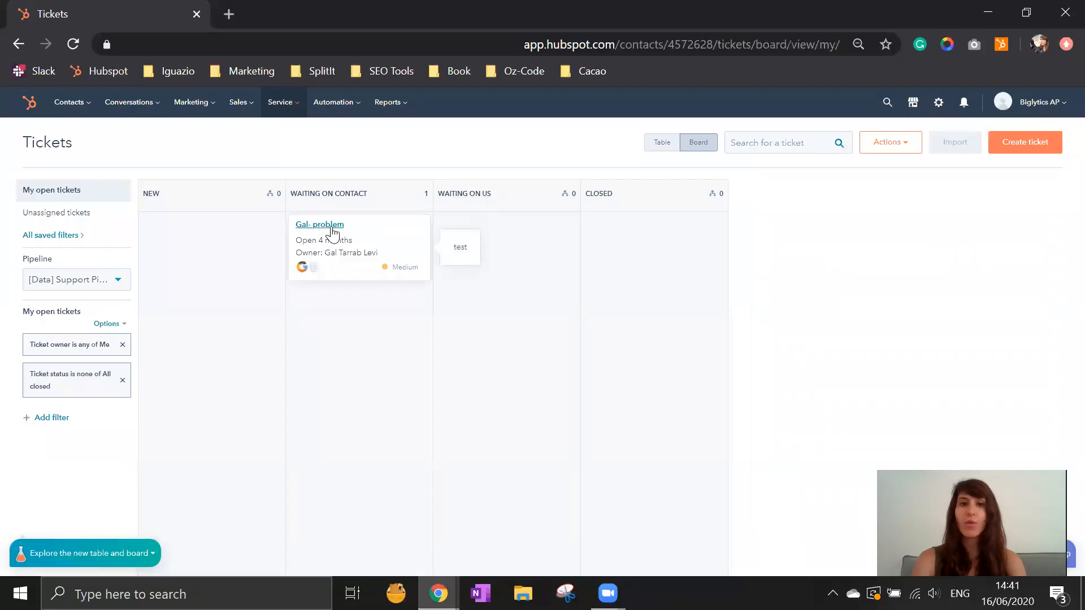
{"action": "left_click", "coordinate": [319, 223]}
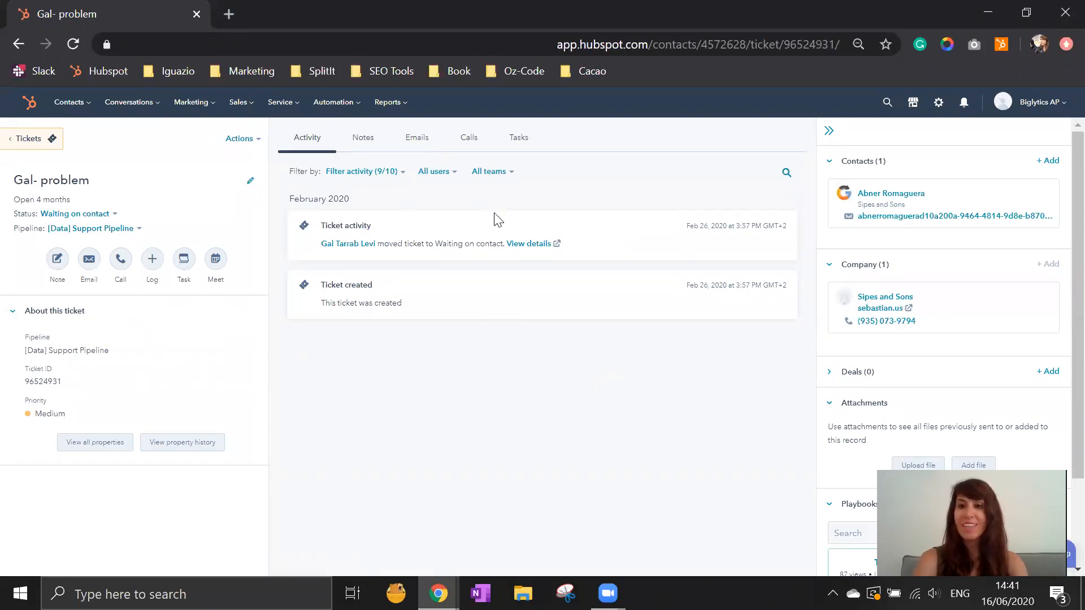
{"action": "mouse_move", "coordinate": [95, 442]}
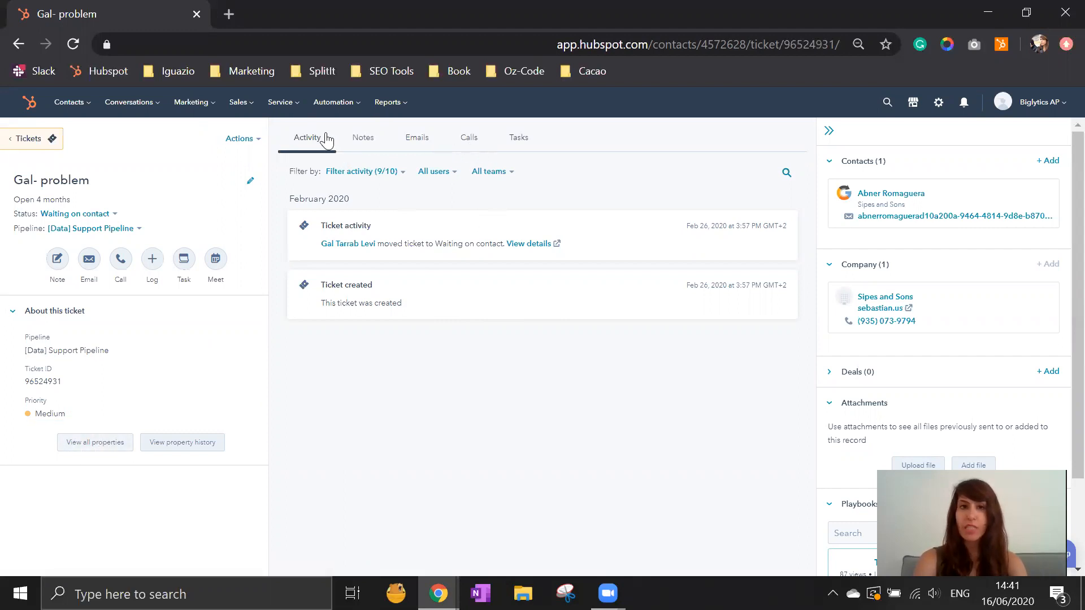
{"action": "left_click", "coordinate": [416, 136]}
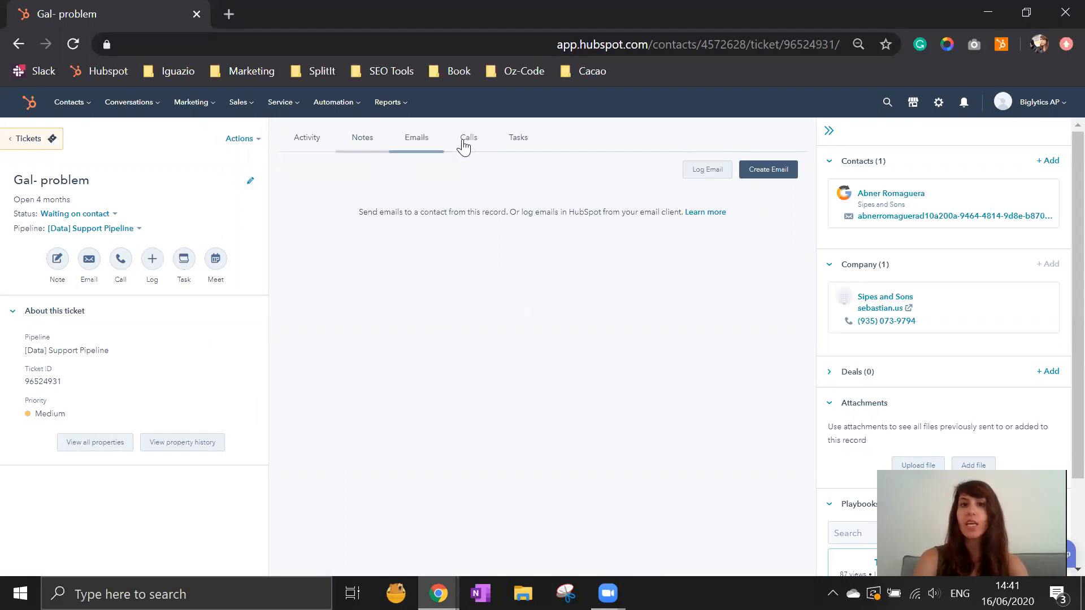
{"action": "left_click", "coordinate": [468, 137]}
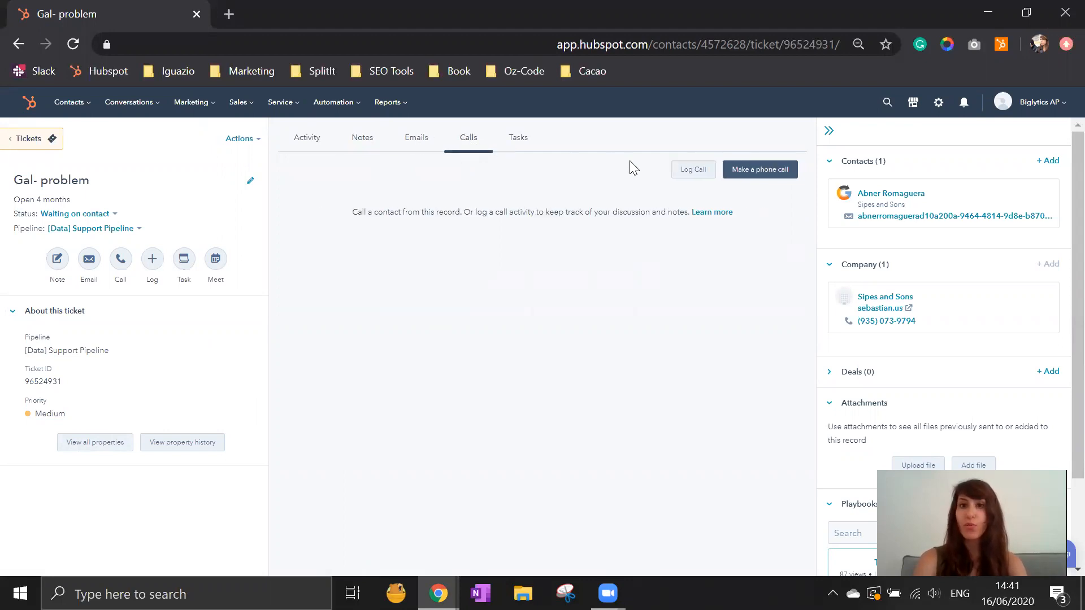
{"action": "mouse_move", "coordinate": [760, 170]}
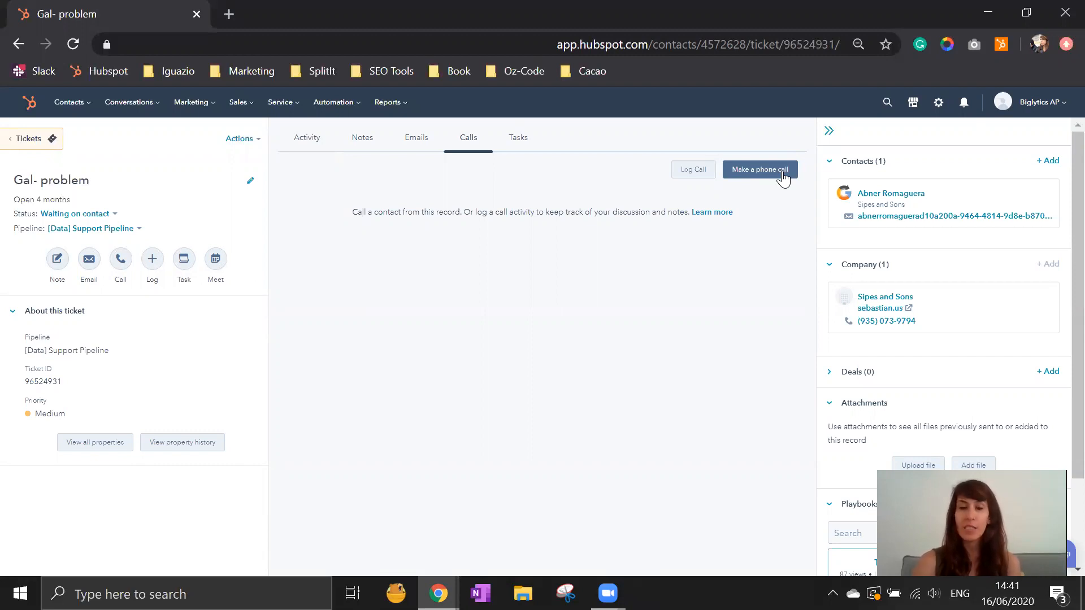
Start a task from the ticket's Tasks tab, check its type options, and close it unsaved.
{"action": "left_click", "coordinate": [518, 137]}
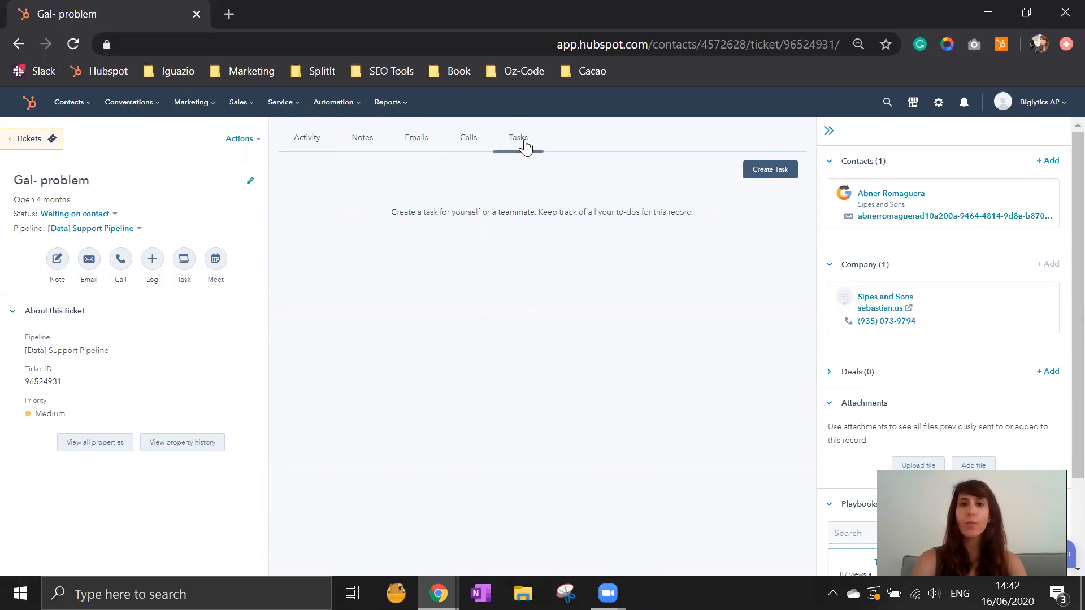
{"action": "left_click", "coordinate": [769, 169]}
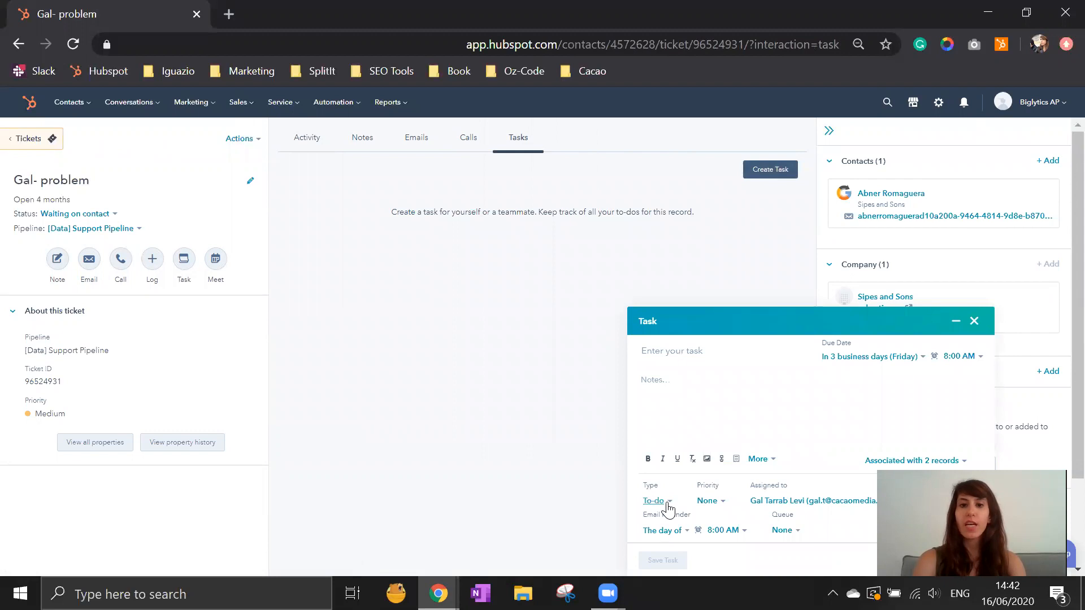
{"action": "left_click", "coordinate": [654, 501]}
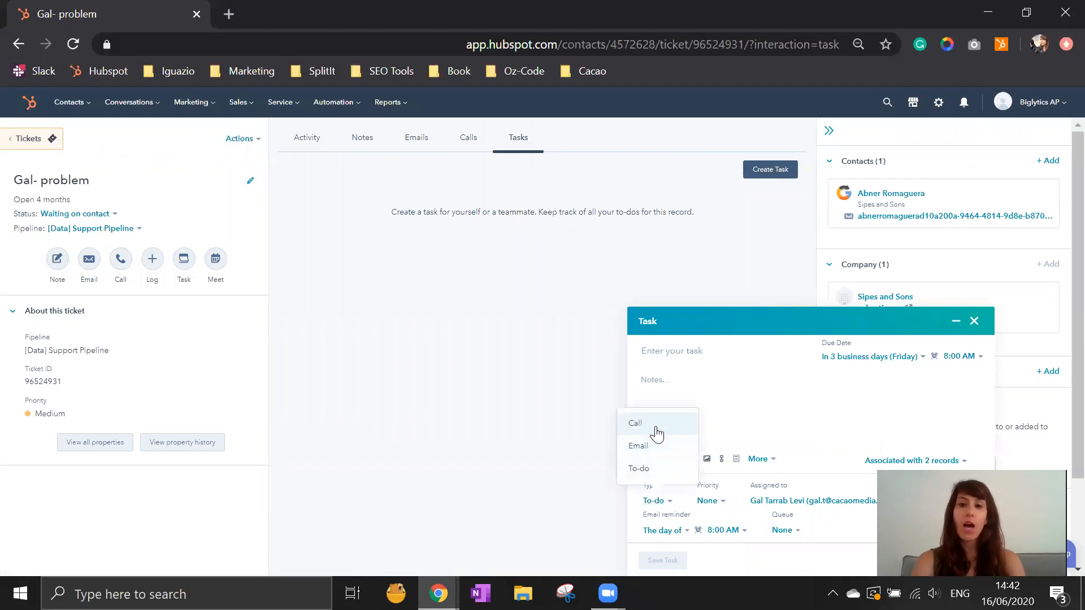
{"action": "mouse_move", "coordinate": [669, 471]}
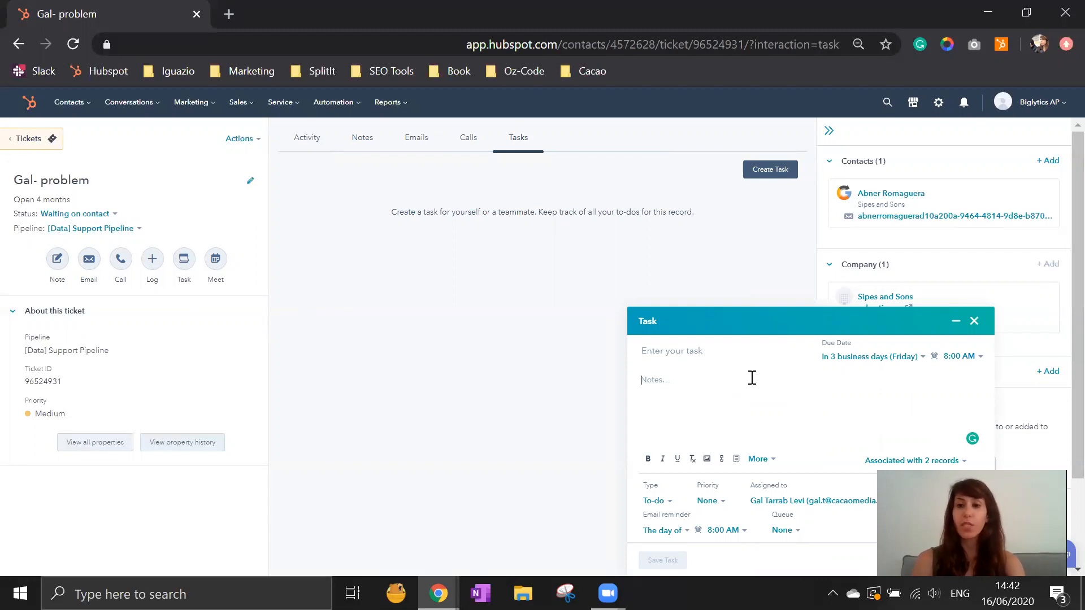
{"action": "mouse_move", "coordinate": [810, 451]}
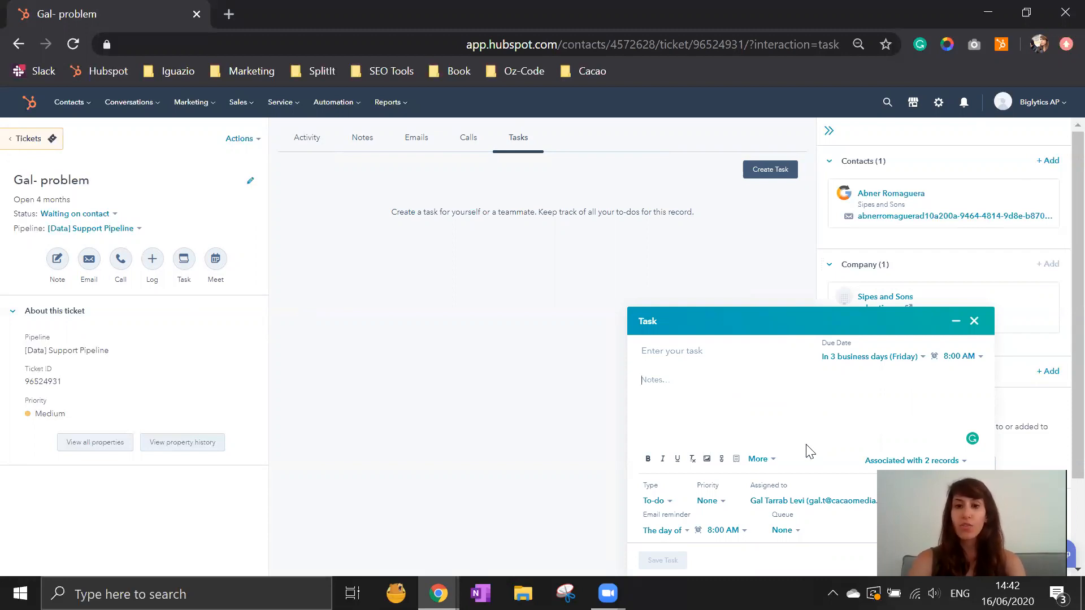
{"action": "left_click", "coordinate": [973, 319]}
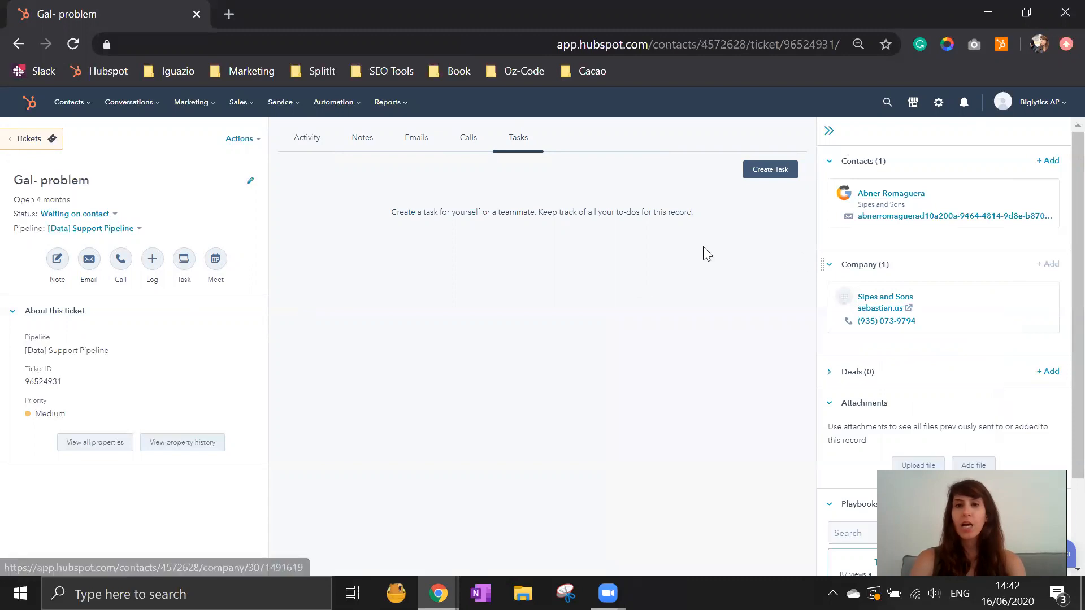
{"action": "mouse_move", "coordinate": [621, 225]}
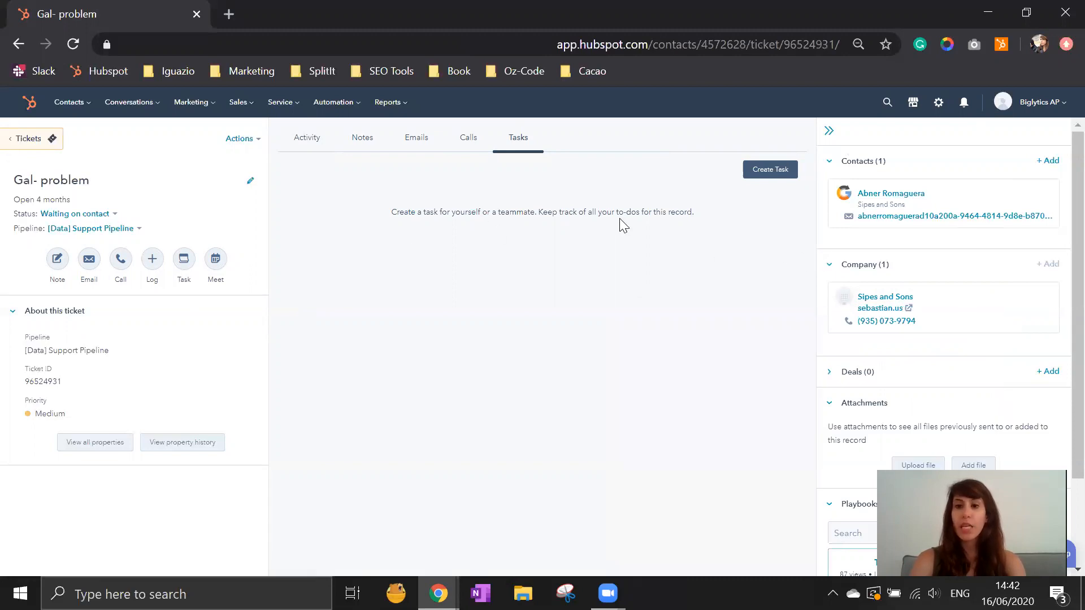
{"action": "mouse_move", "coordinate": [630, 371]}
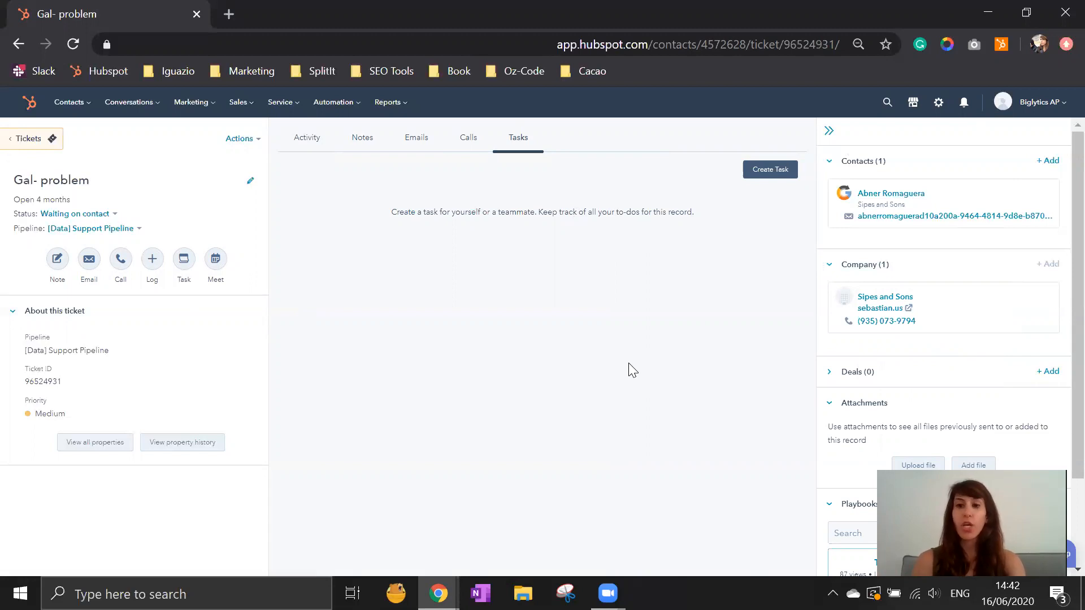
{"action": "mouse_move", "coordinate": [920, 202]}
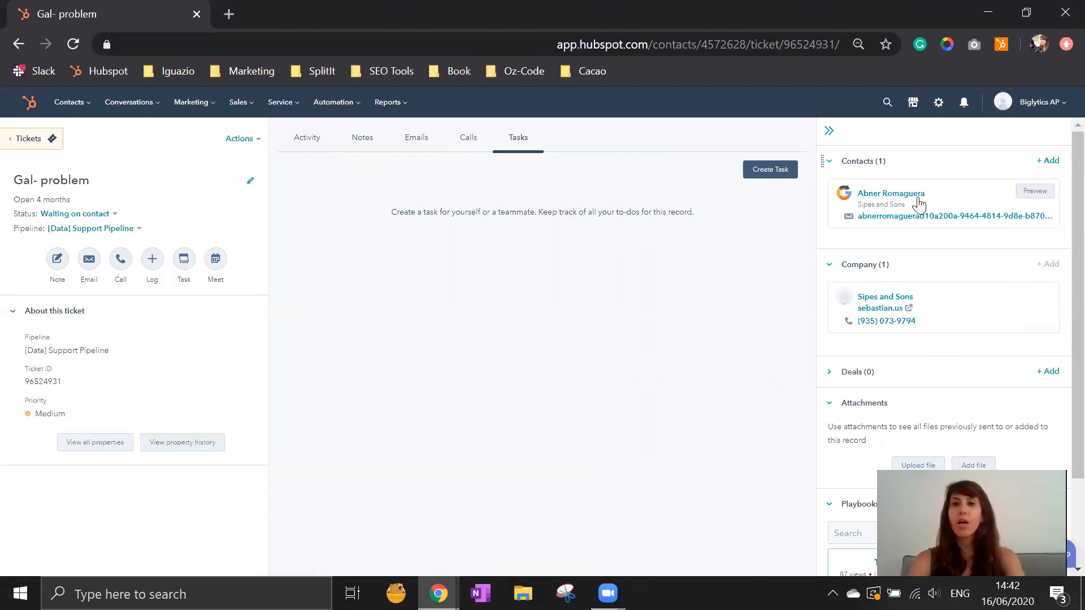
{"action": "mouse_move", "coordinate": [891, 193]}
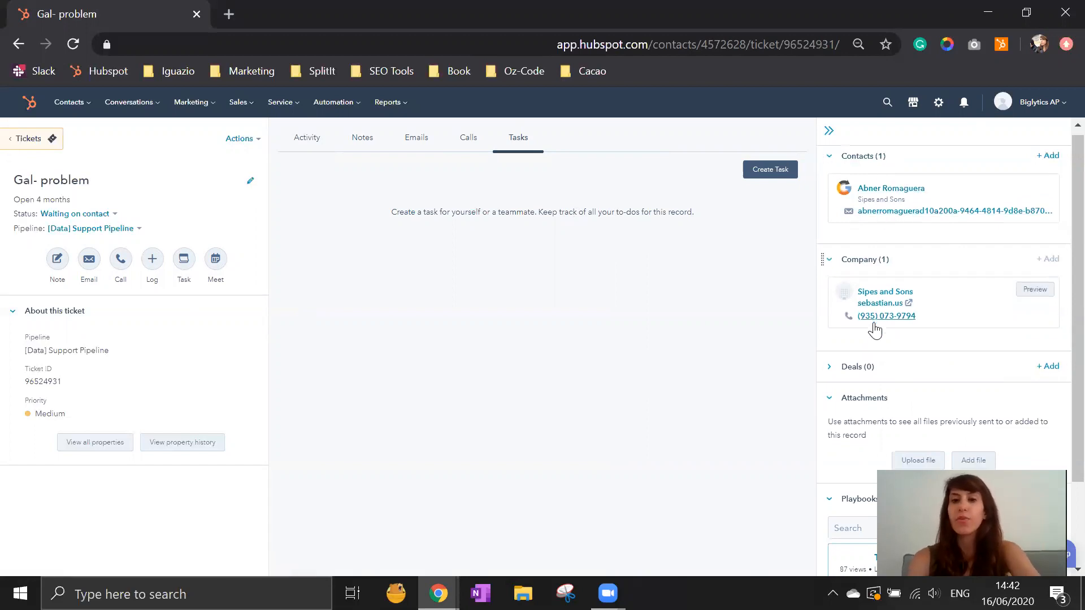
{"action": "scroll", "scroll_direction": "down", "scroll_amount": 3}
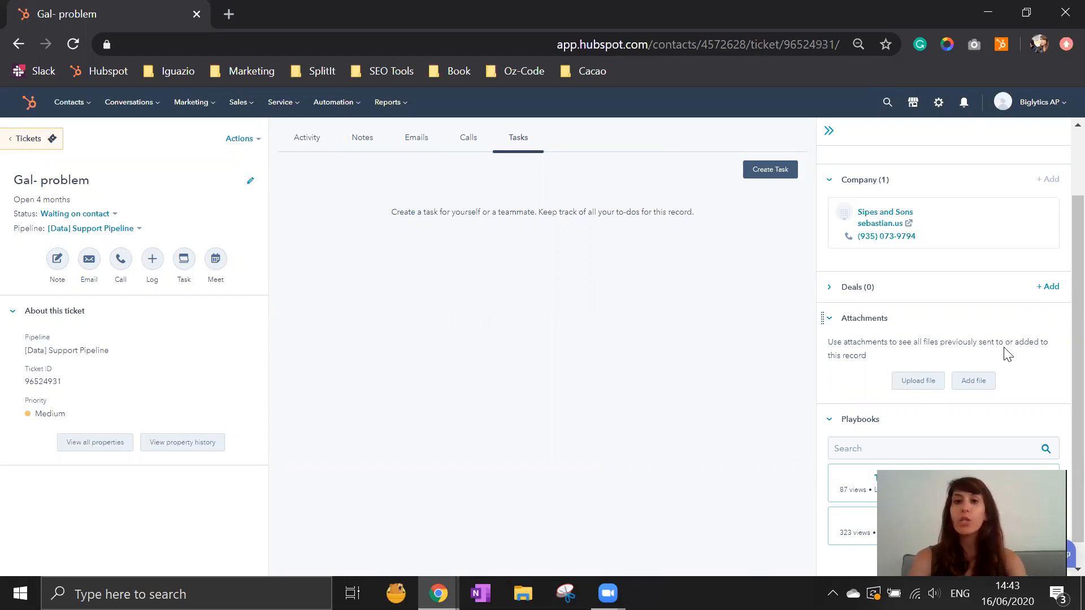
{"action": "mouse_move", "coordinate": [966, 340]}
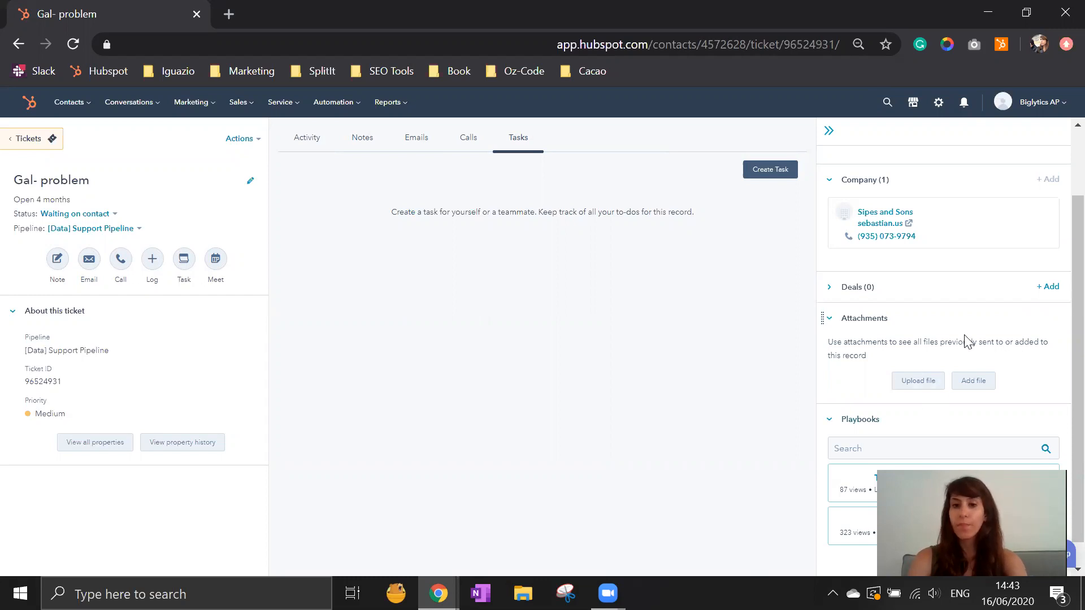
{"action": "scroll", "scroll_direction": "down", "scroll_amount": 3}
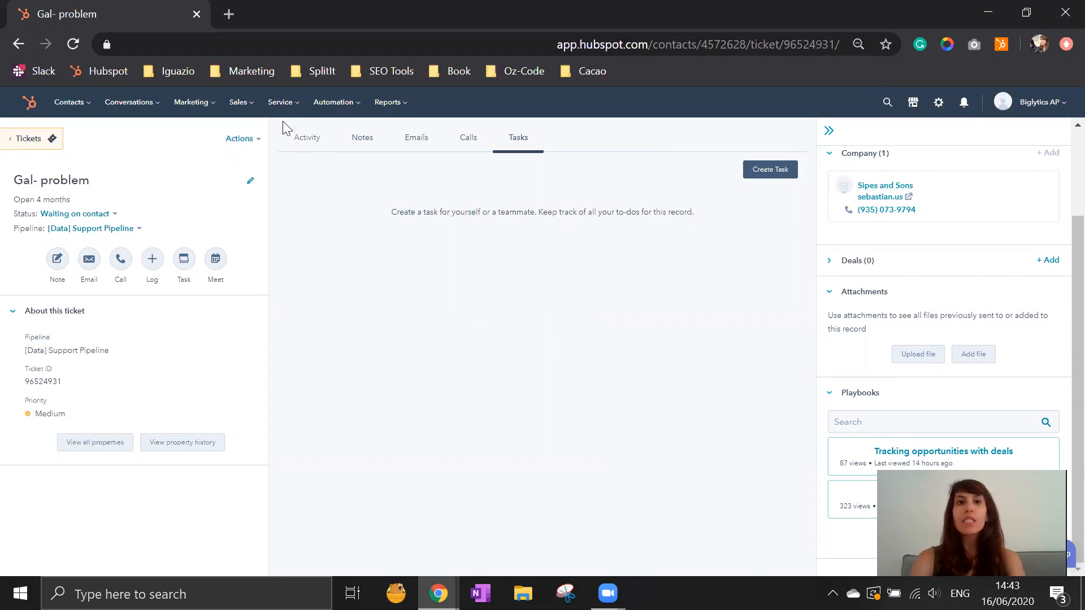
{"action": "mouse_move", "coordinate": [280, 114]}
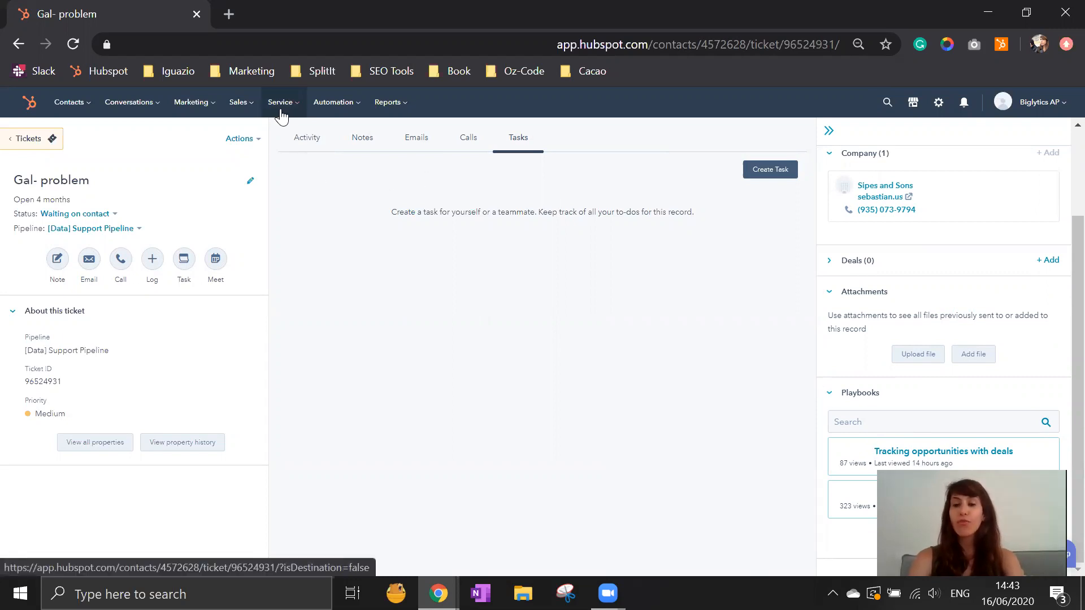
Go to Feedback Surveys and review the support, satisfaction and loyalty survey templates.
{"action": "left_click", "coordinate": [281, 102]}
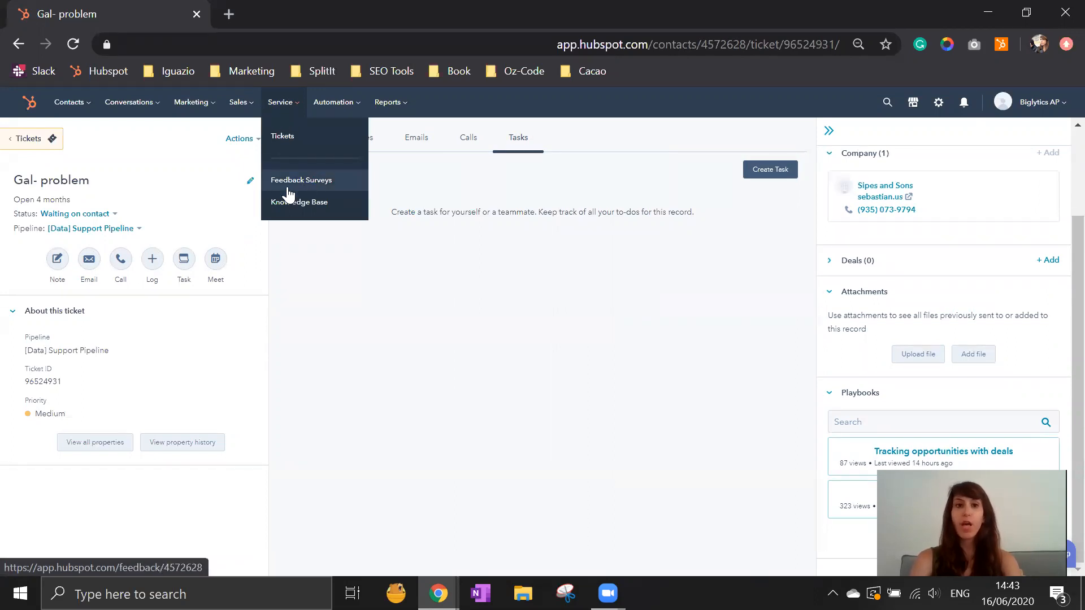
{"action": "left_click", "coordinate": [301, 180]}
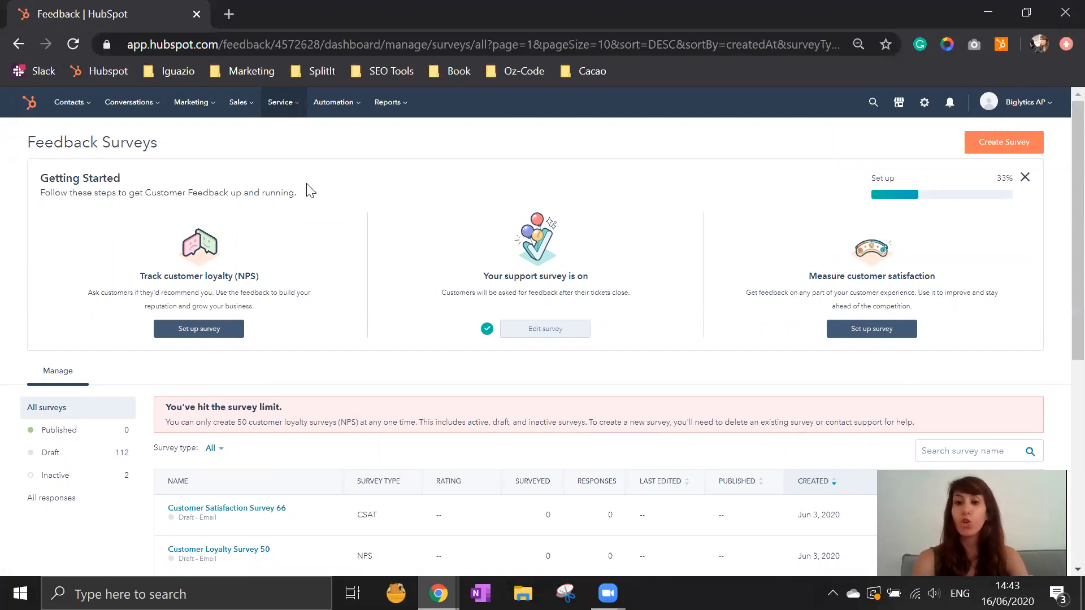
{"action": "scroll", "scroll_direction": "down", "scroll_amount": 3}
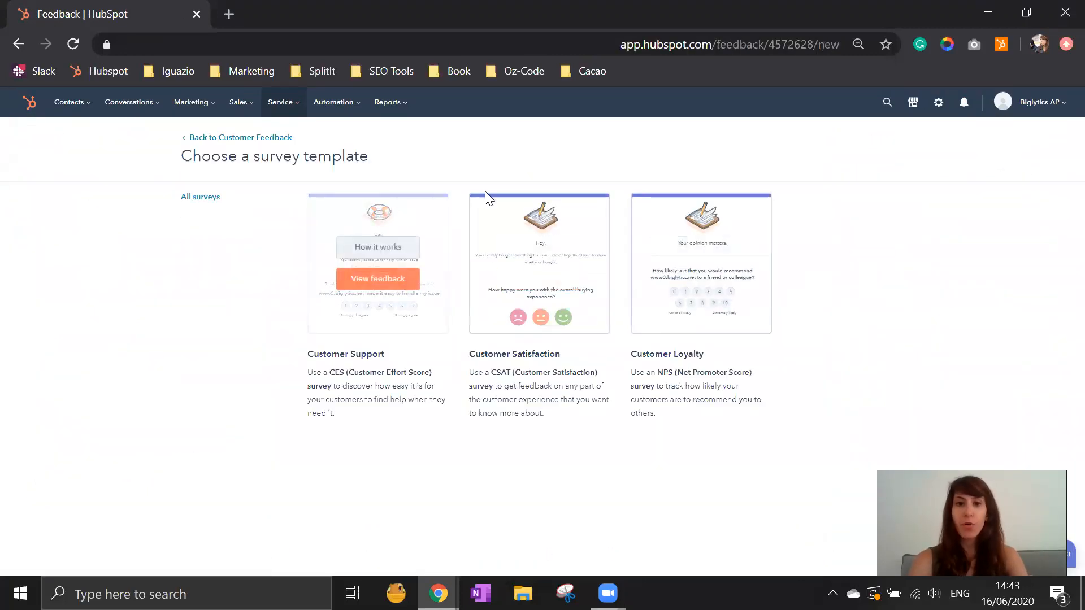
{"action": "mouse_move", "coordinate": [753, 276]}
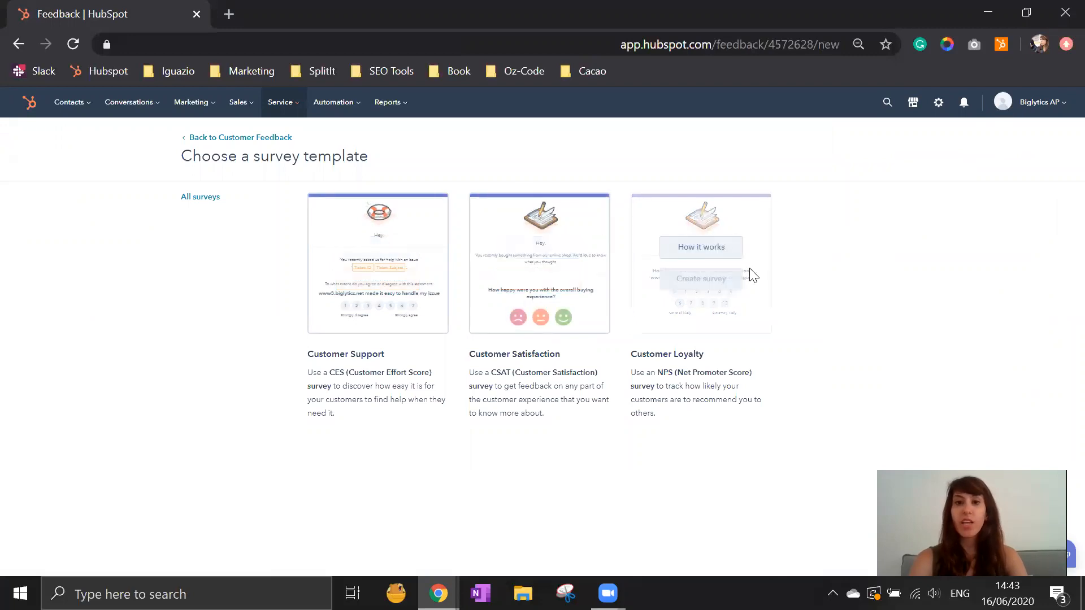
{"action": "mouse_move", "coordinate": [858, 366]}
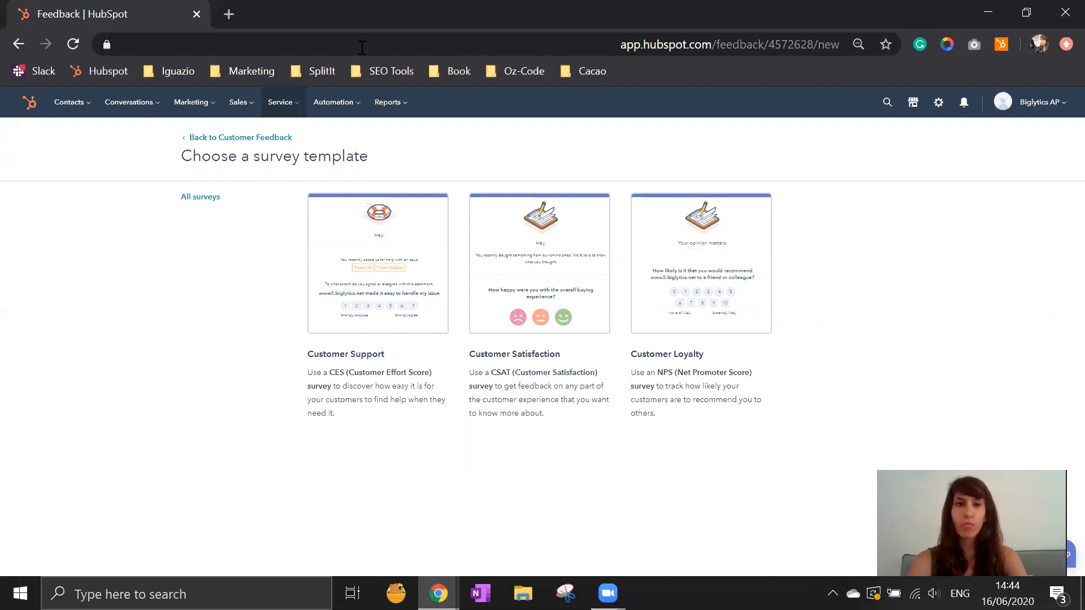
{"action": "left_click", "coordinate": [281, 102]}
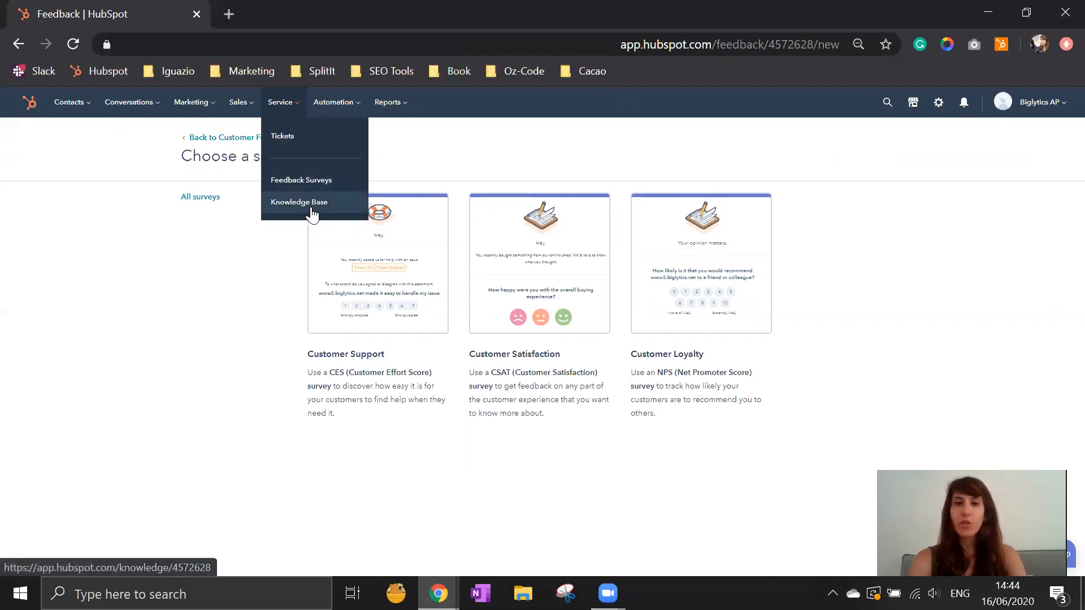
Go to the Knowledge Base insights dashboard with article views and helpfulness ratings.
{"action": "left_click", "coordinate": [299, 203]}
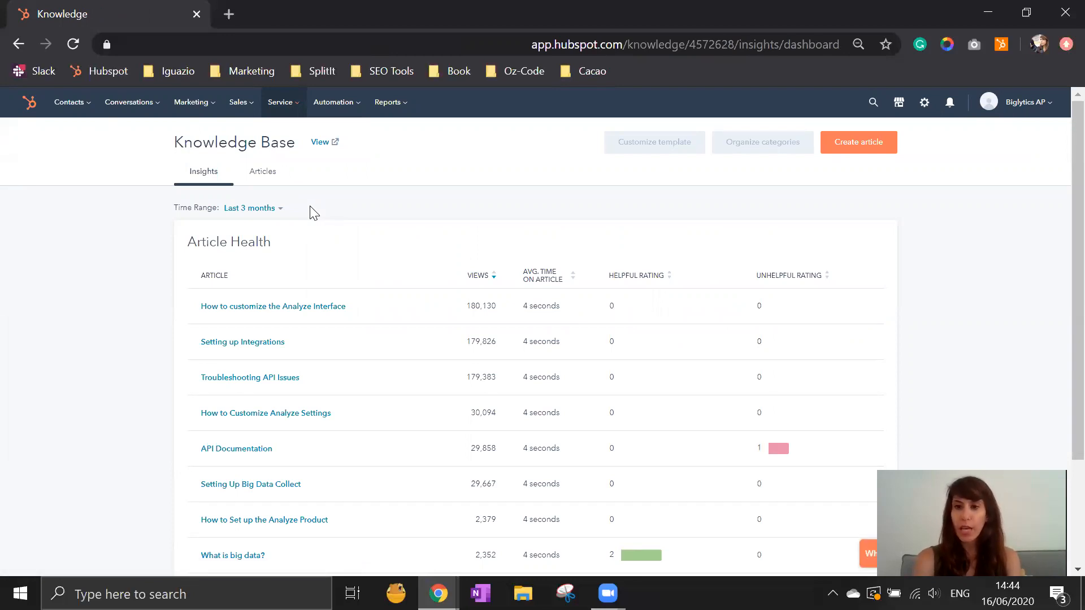
{"action": "mouse_move", "coordinate": [698, 132]}
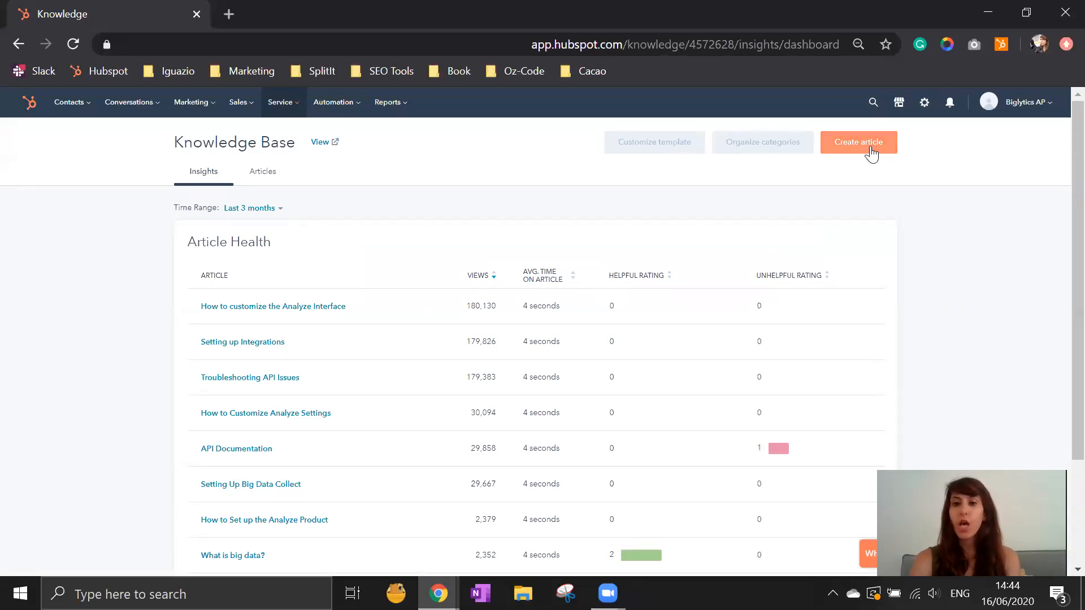
{"action": "mouse_move", "coordinate": [869, 152]}
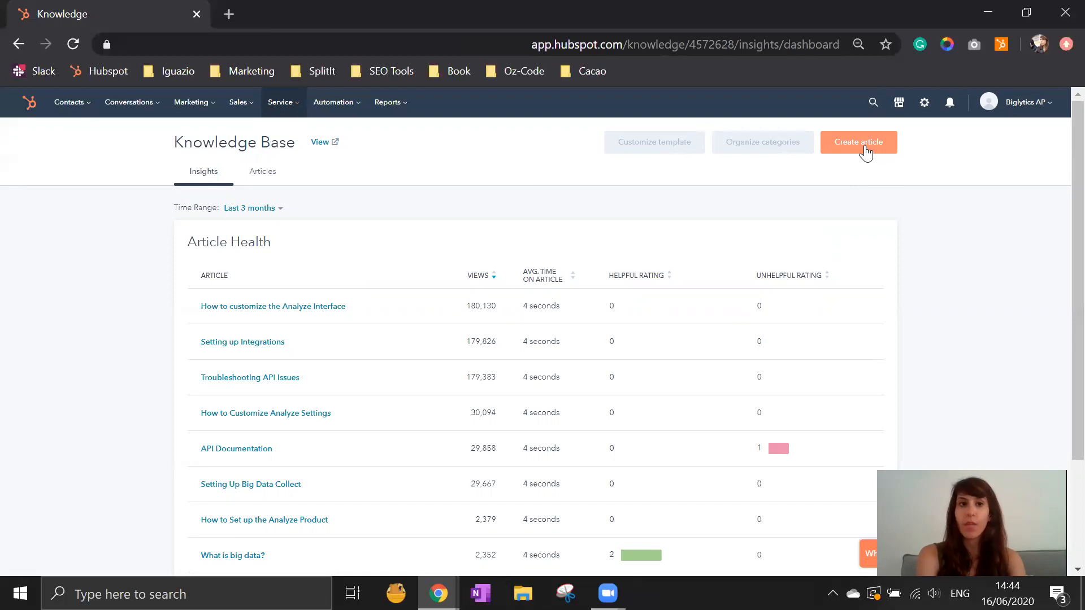
{"action": "mouse_move", "coordinate": [578, 249]}
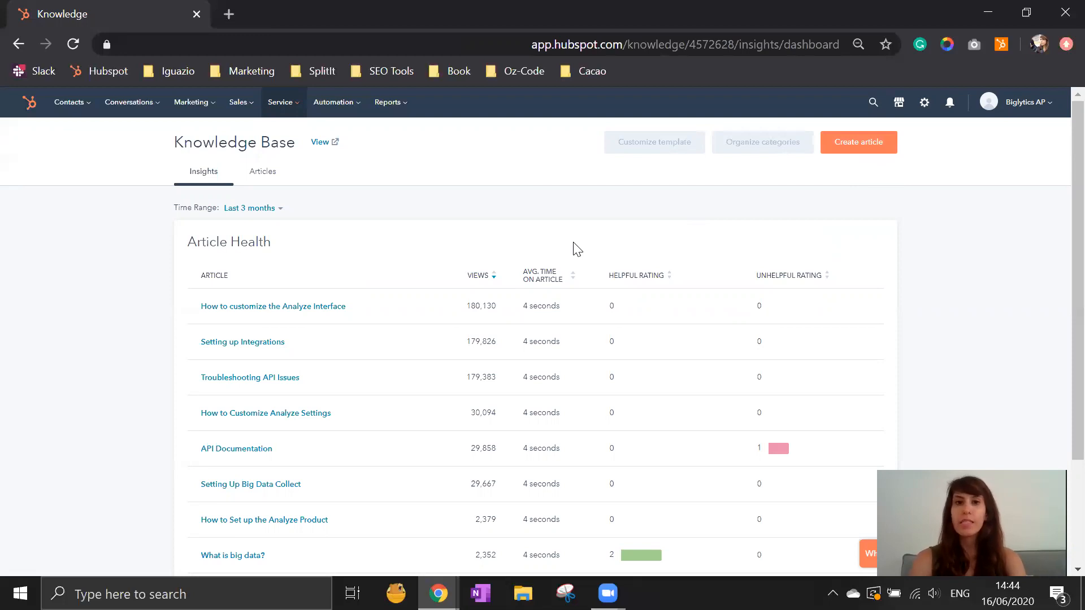
{"action": "mouse_move", "coordinate": [538, 295]}
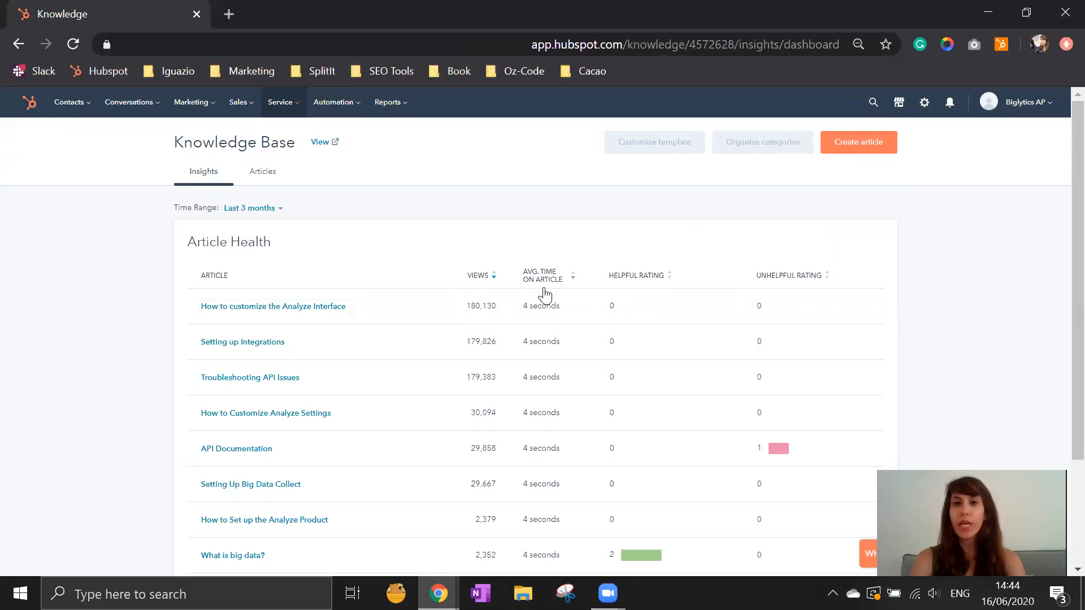
{"action": "mouse_move", "coordinate": [541, 287]}
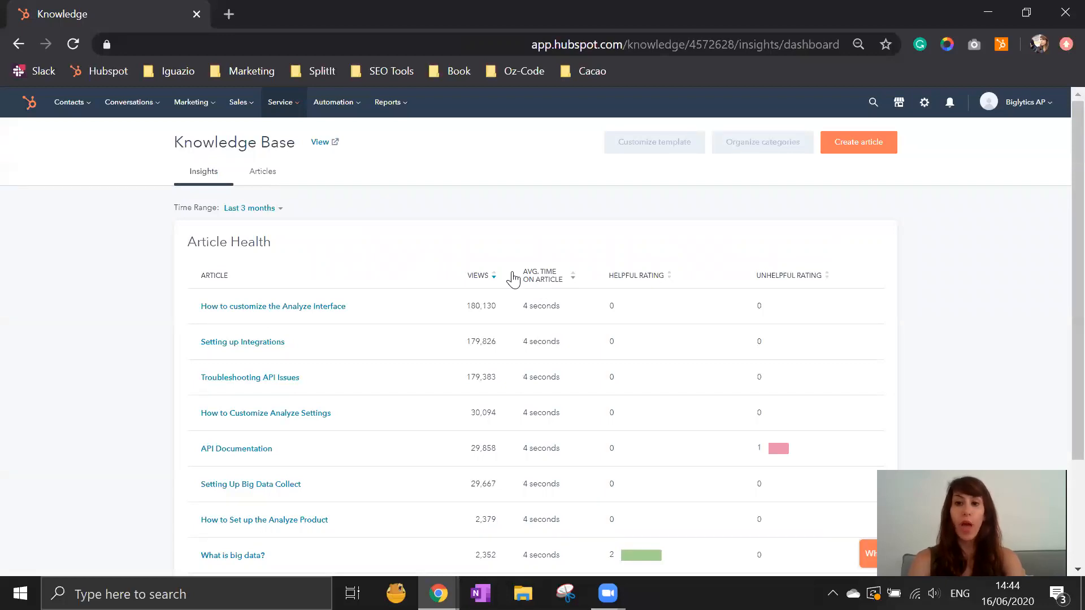
Show all 94 knowledge base articles: 79 drafts, 15 published, 2 archived.
{"action": "left_click", "coordinate": [262, 171]}
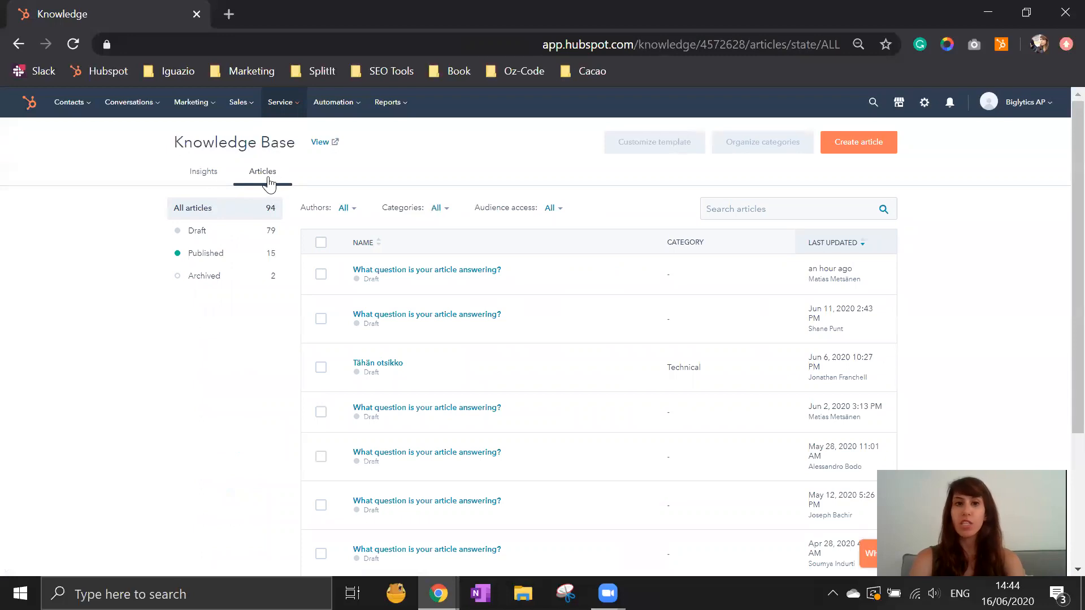
{"action": "mouse_move", "coordinate": [261, 232]}
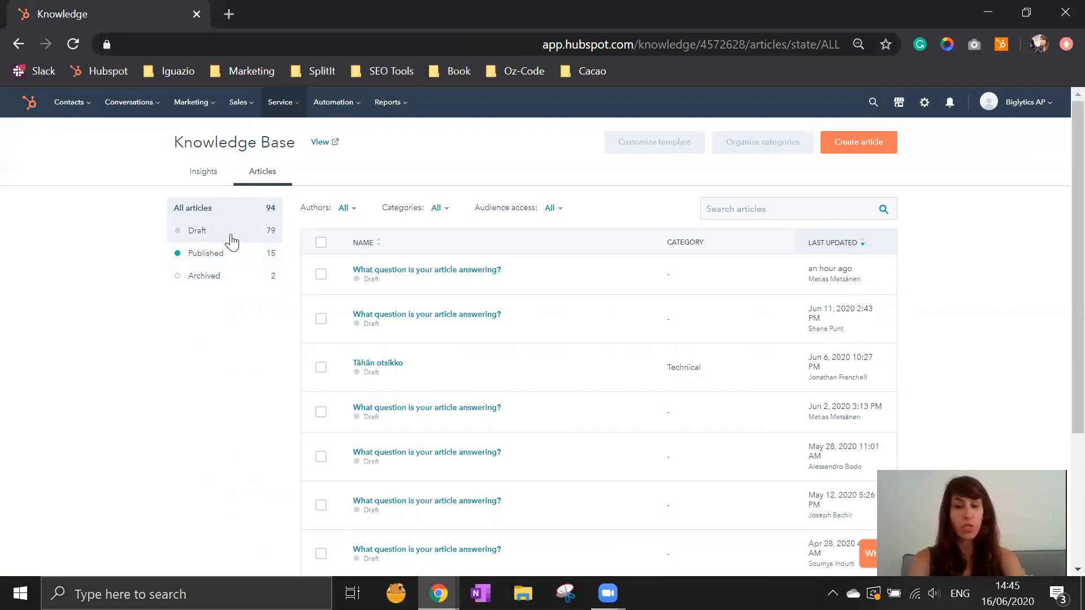
{"action": "mouse_move", "coordinate": [179, 168]}
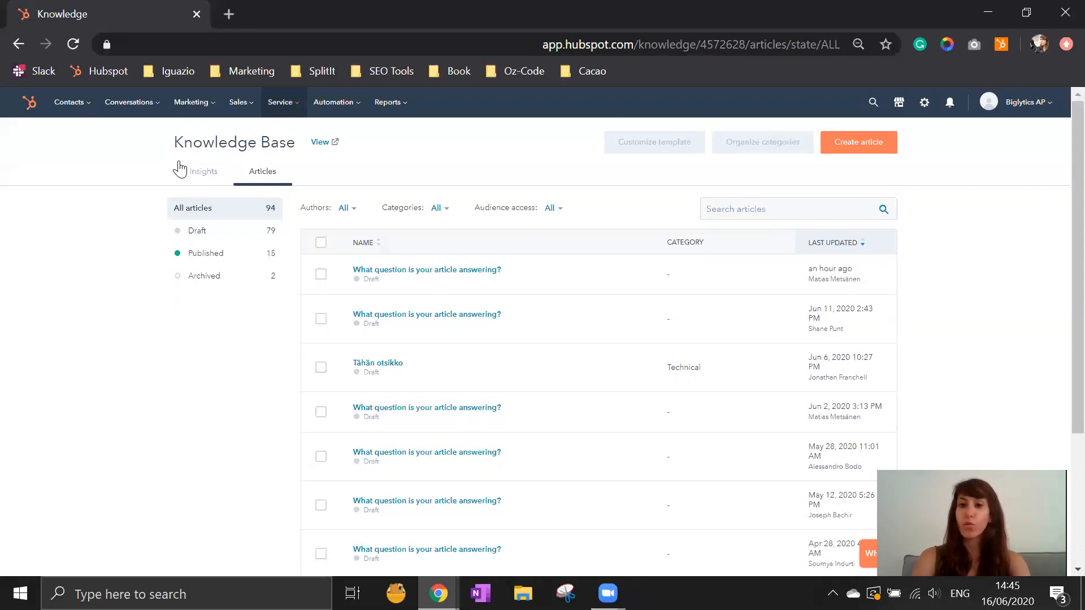
{"action": "mouse_move", "coordinate": [59, 47]}
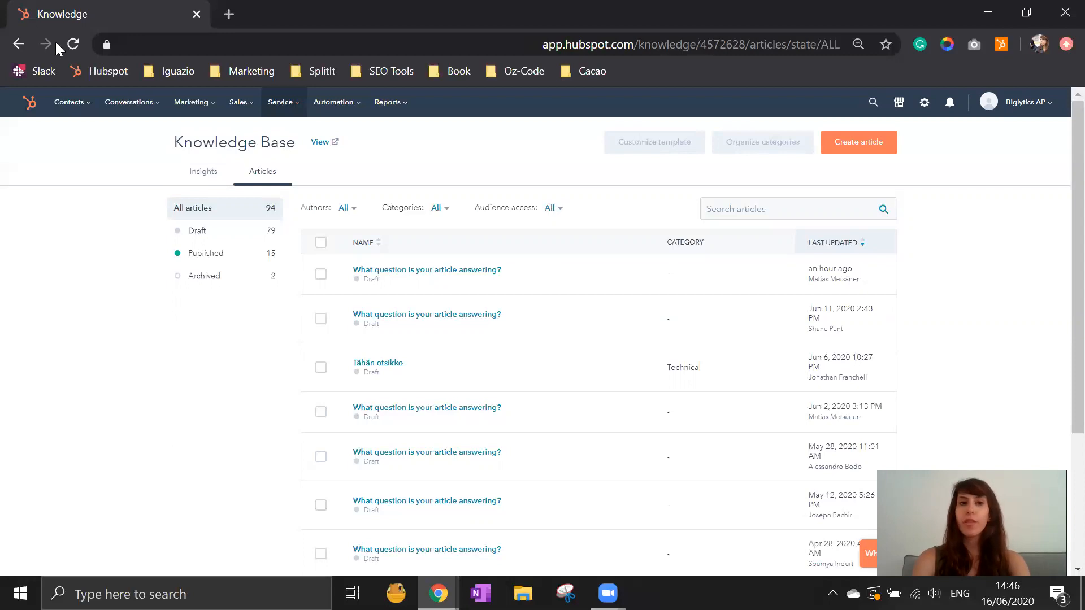
{"action": "mouse_move", "coordinate": [193, 102]}
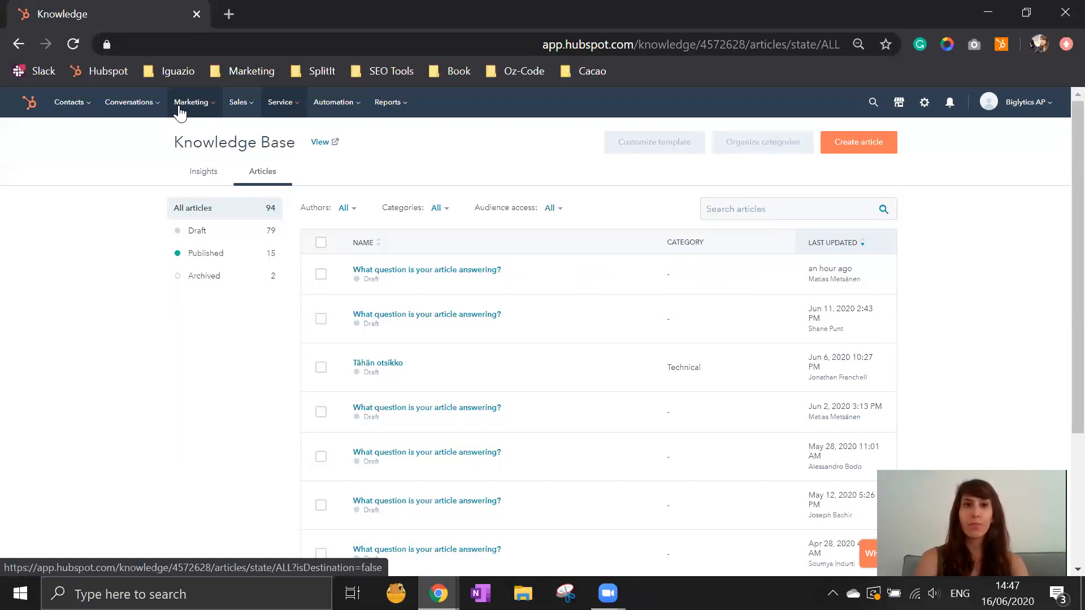
Go to the conversations inbox and try the reply box on the Unknown Visitor chat.
{"action": "left_click", "coordinate": [127, 102]}
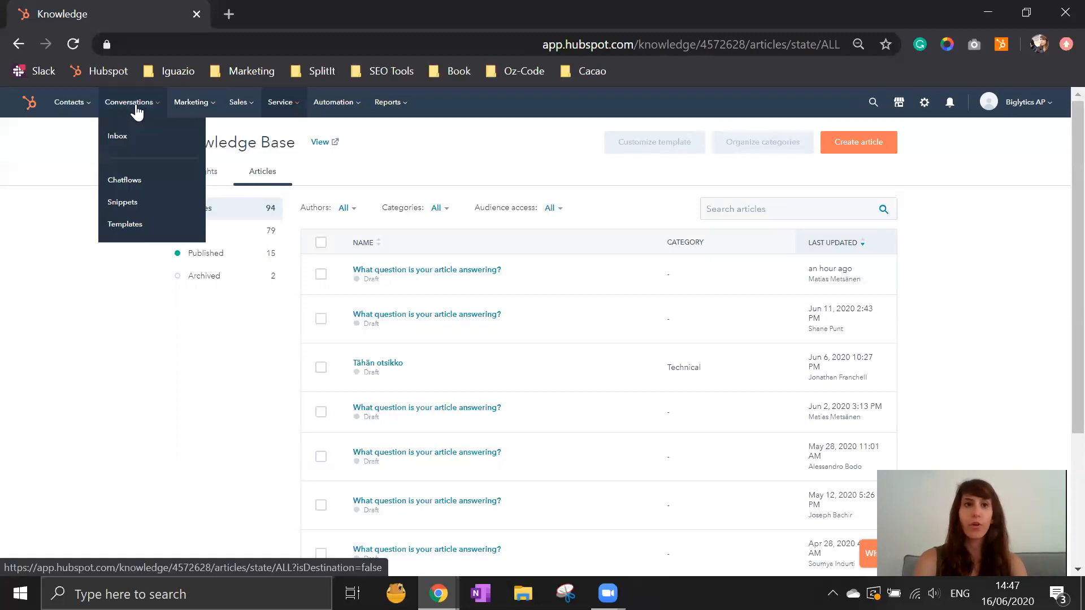
{"action": "mouse_move", "coordinate": [116, 135]}
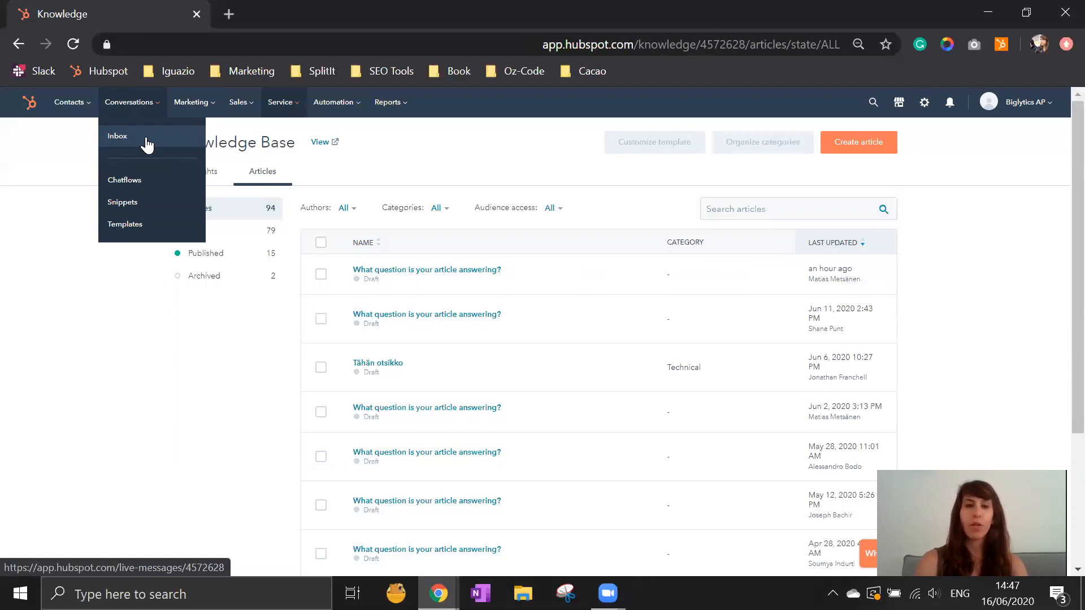
{"action": "left_click", "coordinate": [125, 180]}
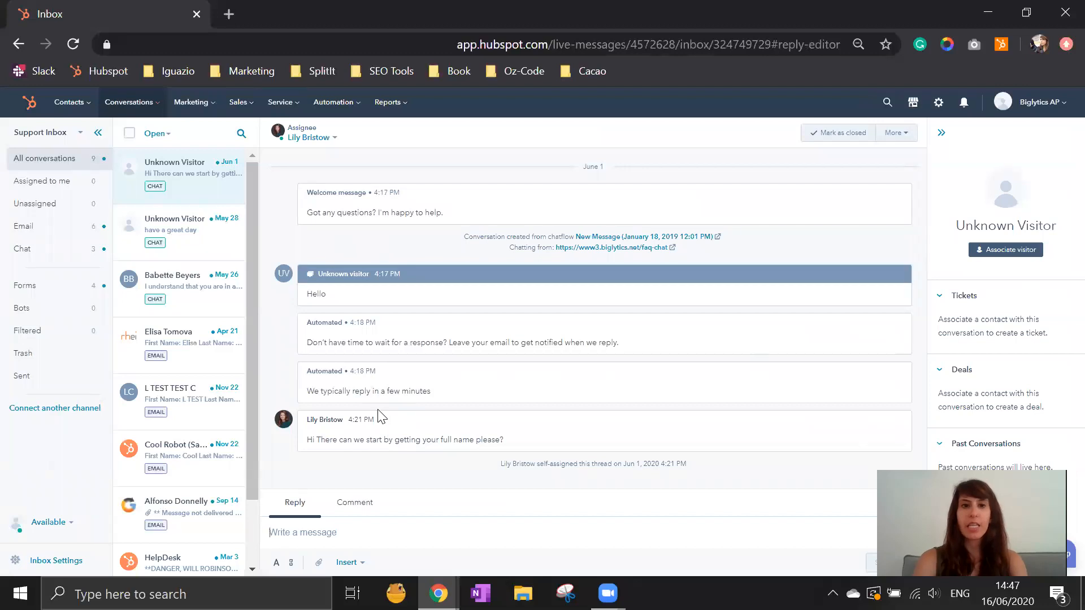
{"action": "mouse_move", "coordinate": [336, 286]}
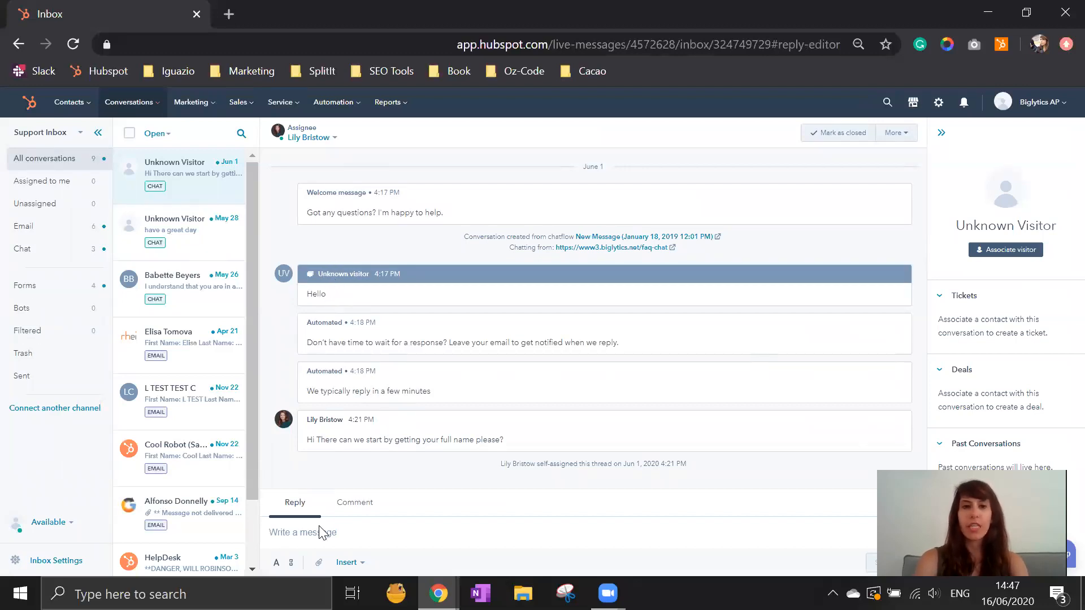
{"action": "type", "text": "l/kdfjsdlkfj"}
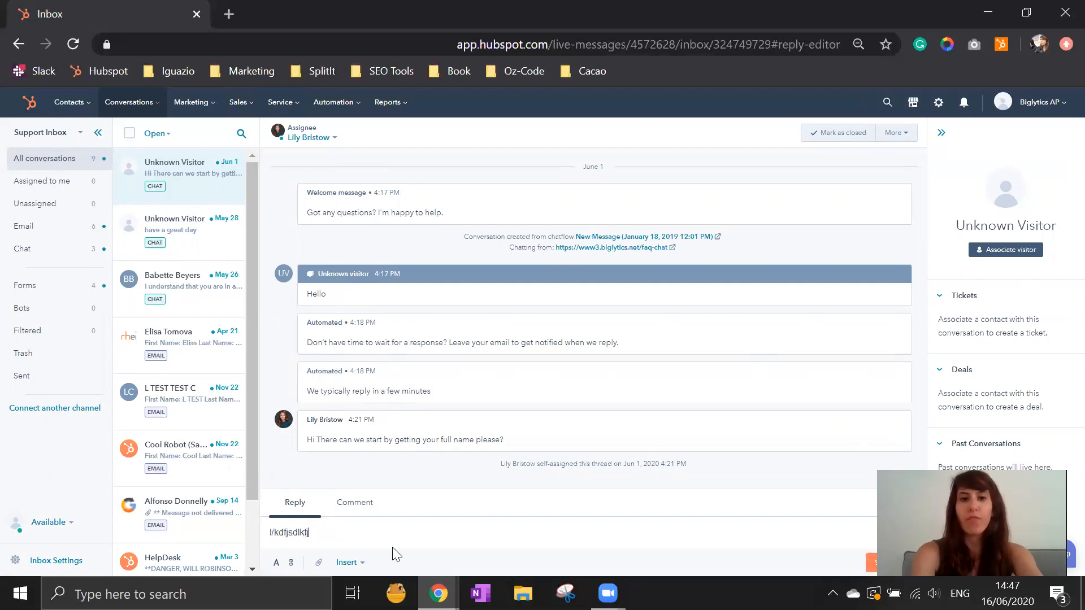
{"action": "type", "text": "da.kfj"}
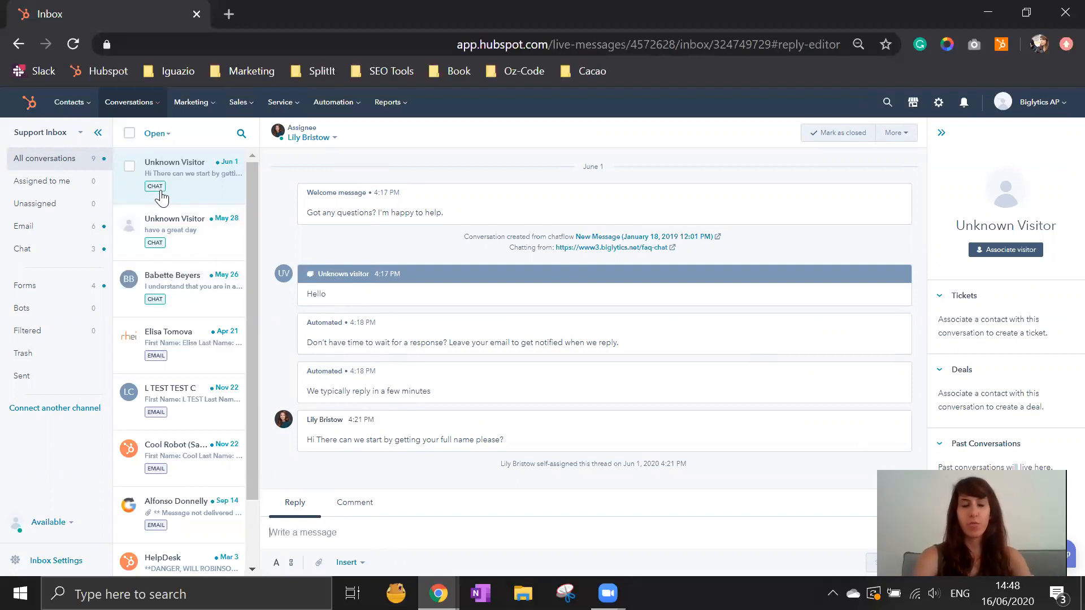
{"action": "scroll", "scroll_direction": "down", "scroll_amount": 3}
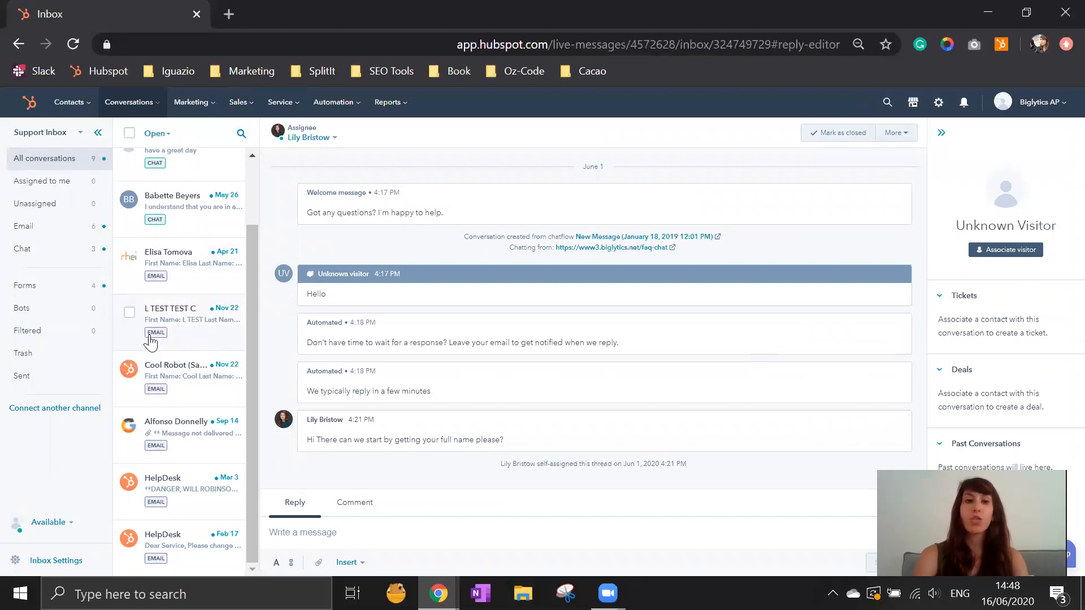
{"action": "mouse_move", "coordinate": [178, 340]}
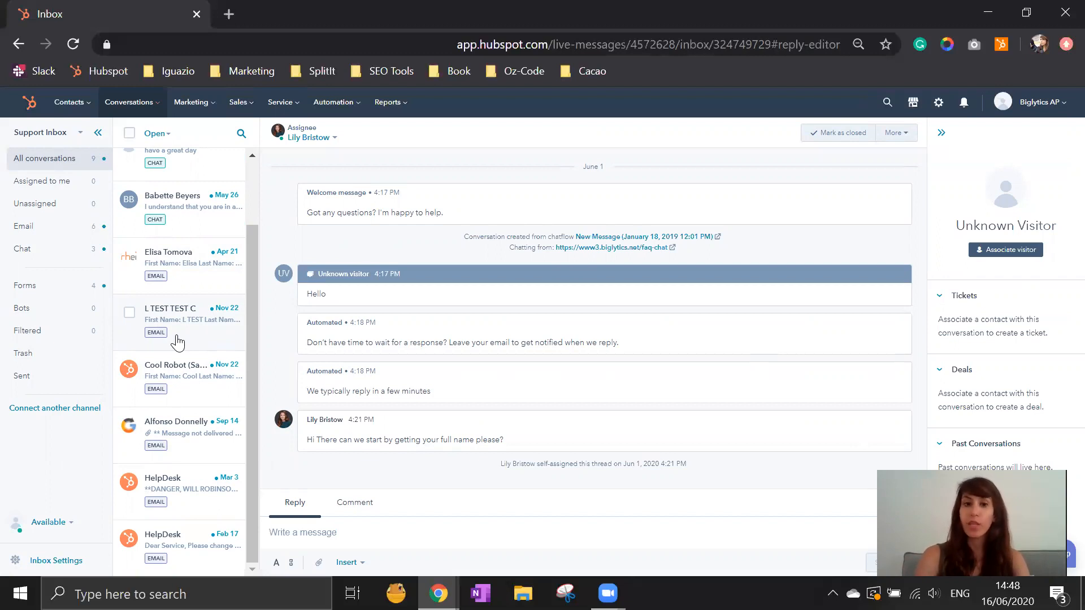
{"action": "left_click", "coordinate": [129, 101]}
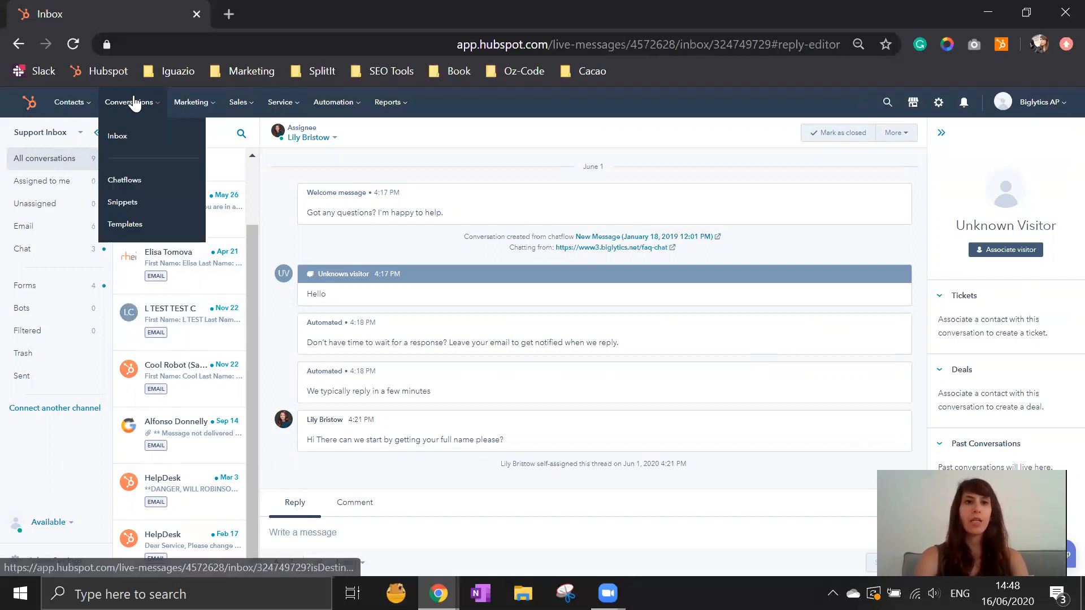
Preview creating a chatflow, then return to the list of existing chatflows.
{"action": "left_click", "coordinate": [125, 179]}
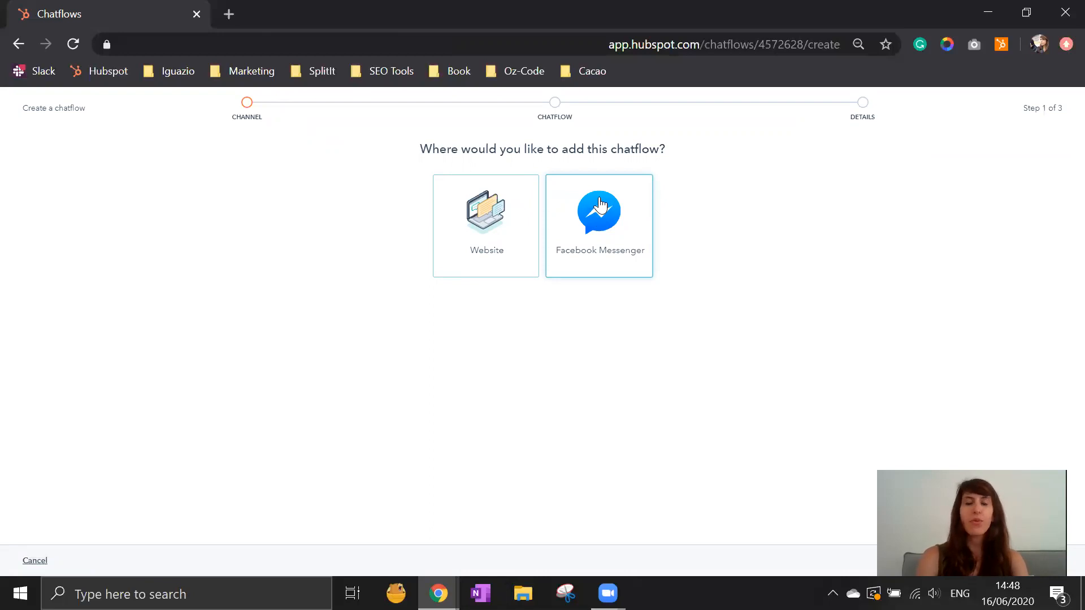
{"action": "mouse_move", "coordinate": [291, 66]}
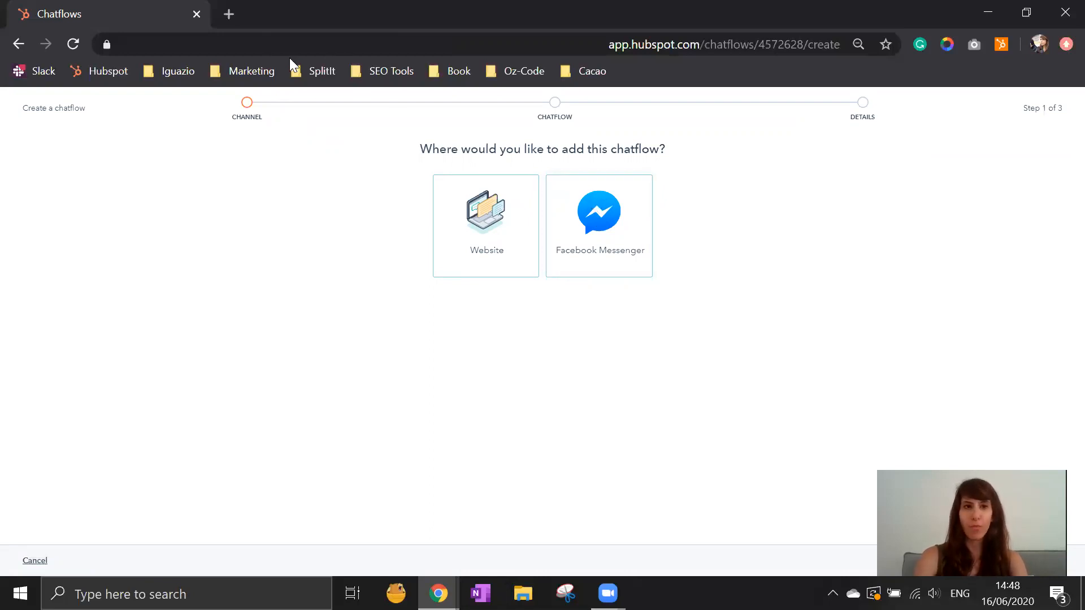
{"action": "left_click", "coordinate": [18, 44]}
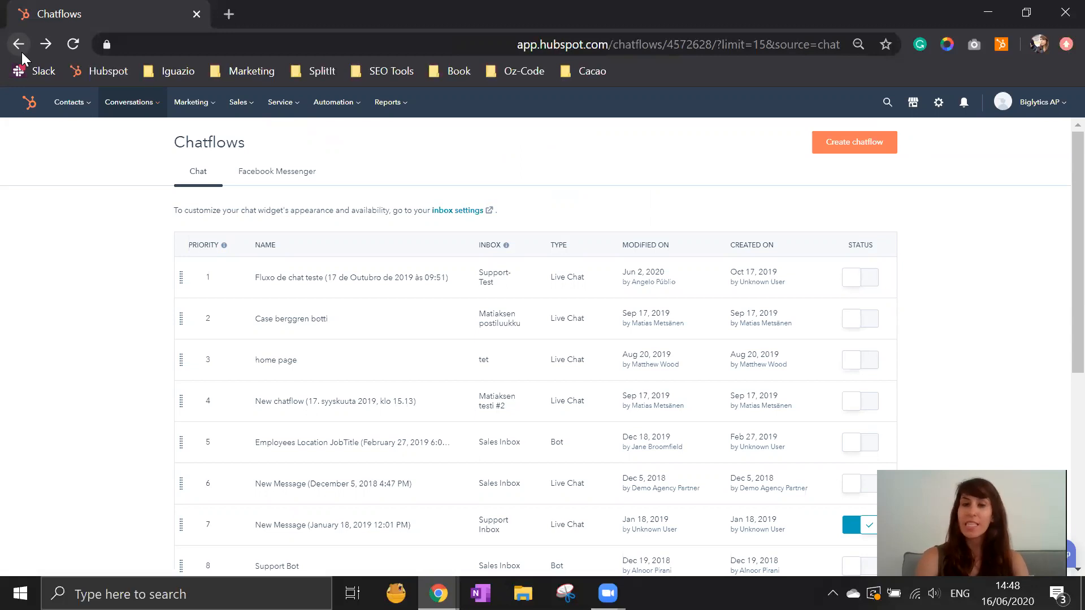
{"action": "mouse_move", "coordinate": [204, 124]}
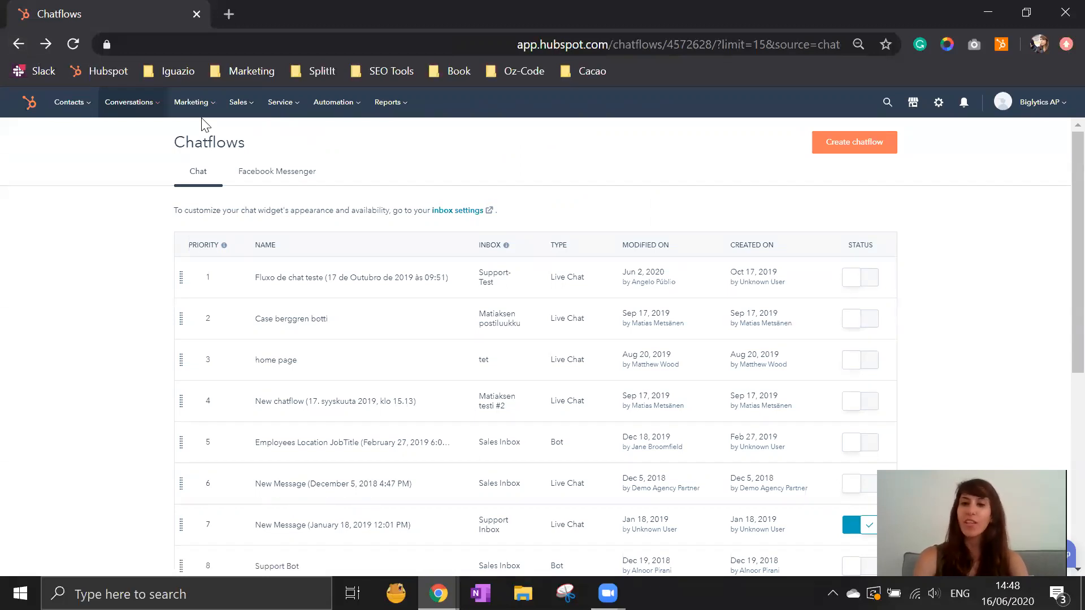
{"action": "mouse_move", "coordinate": [192, 102]}
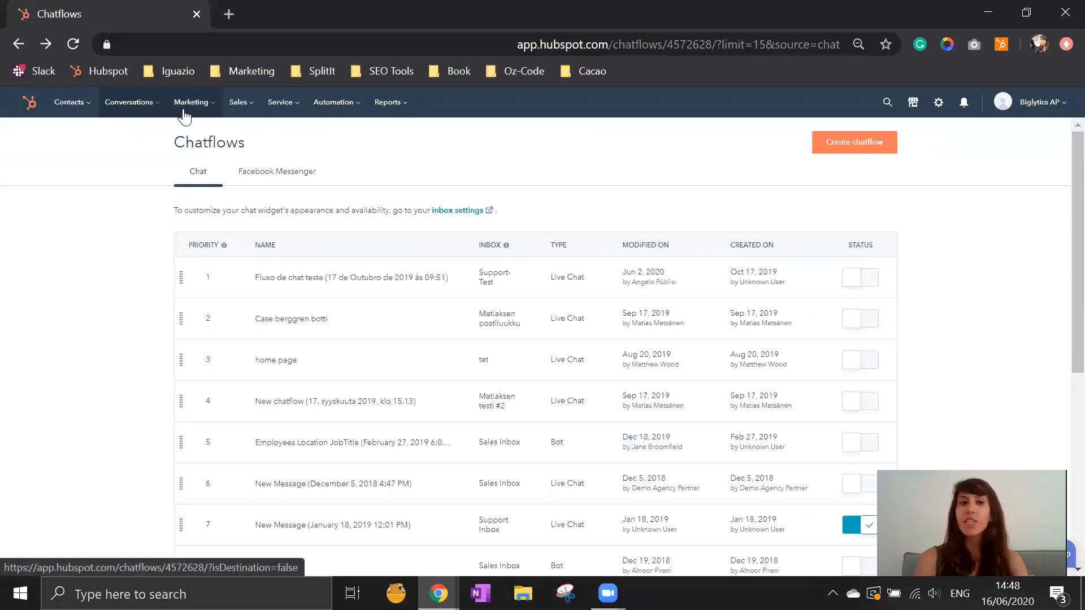
{"action": "mouse_move", "coordinate": [372, 107]}
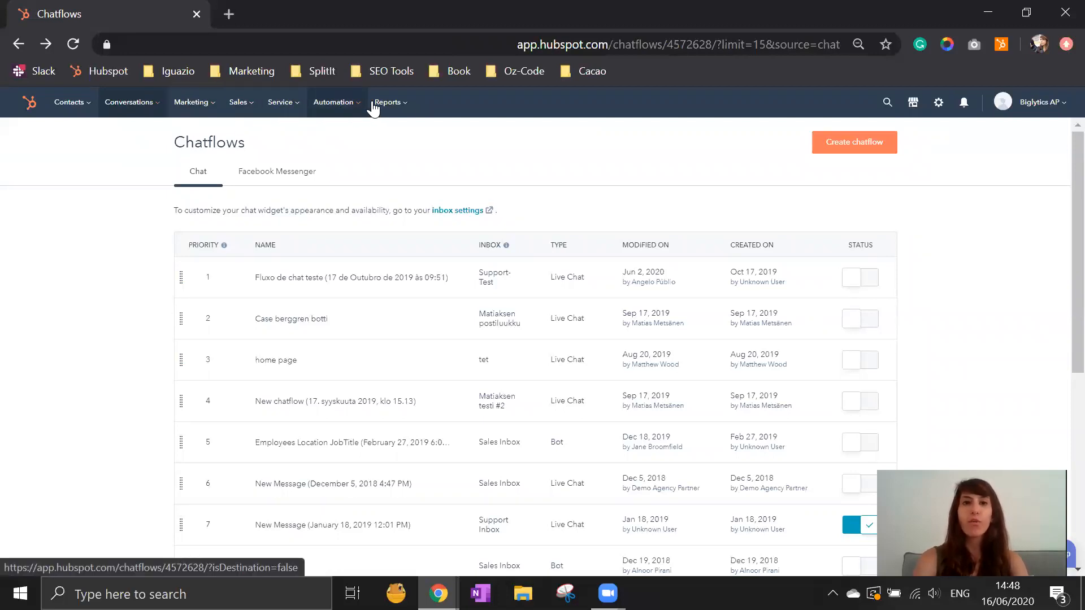
Start a single-object custom report, then exit unsaved to the list of 907 reports.
{"action": "left_click", "coordinate": [386, 101]}
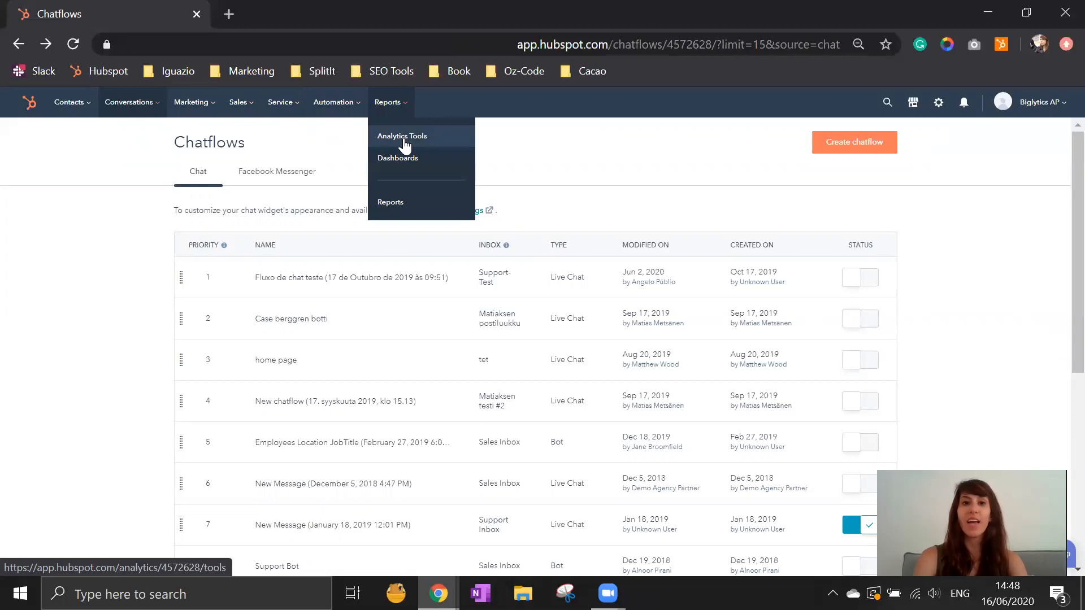
{"action": "mouse_move", "coordinate": [390, 203]}
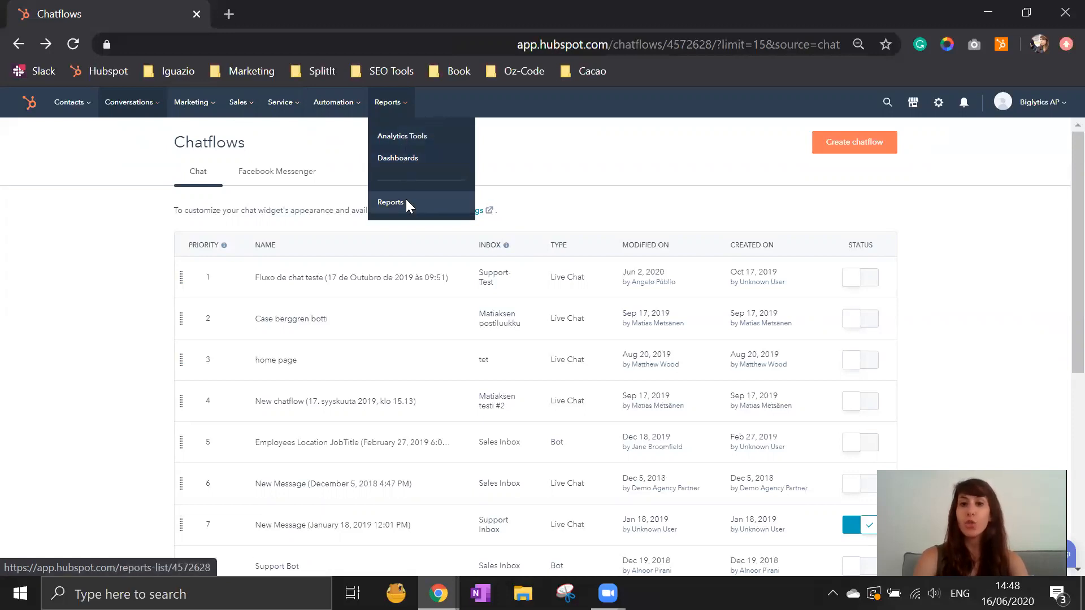
{"action": "left_click", "coordinate": [390, 203]}
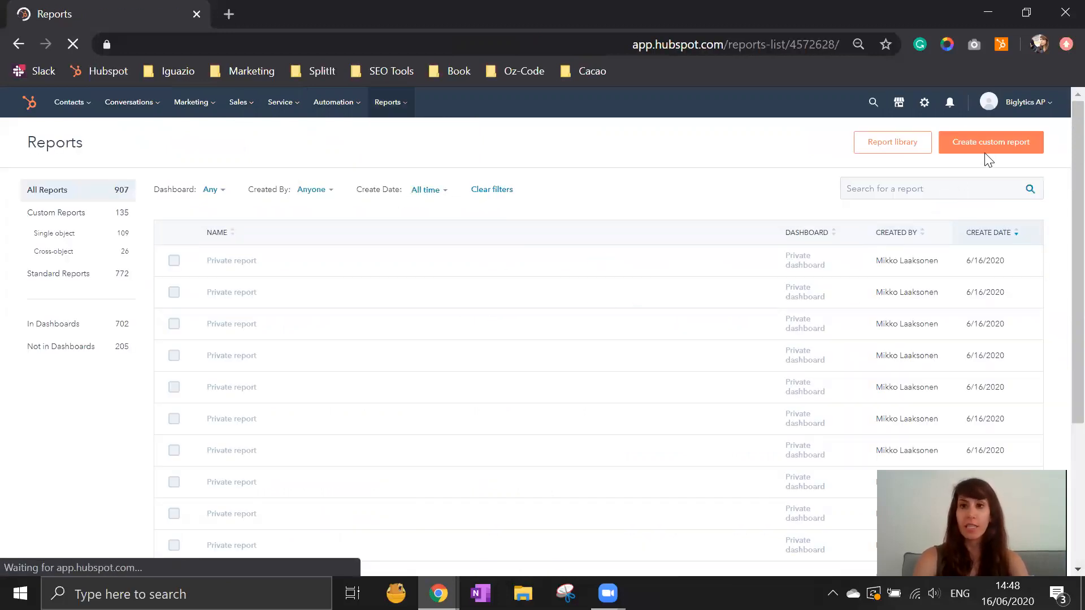
{"action": "left_click", "coordinate": [991, 143]}
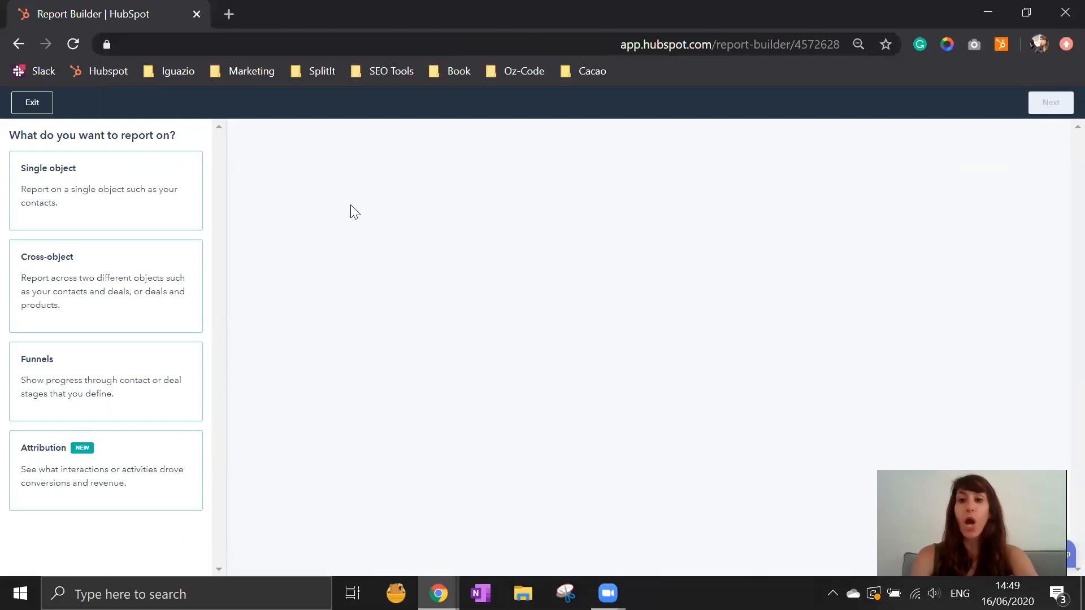
{"action": "mouse_move", "coordinate": [191, 239]}
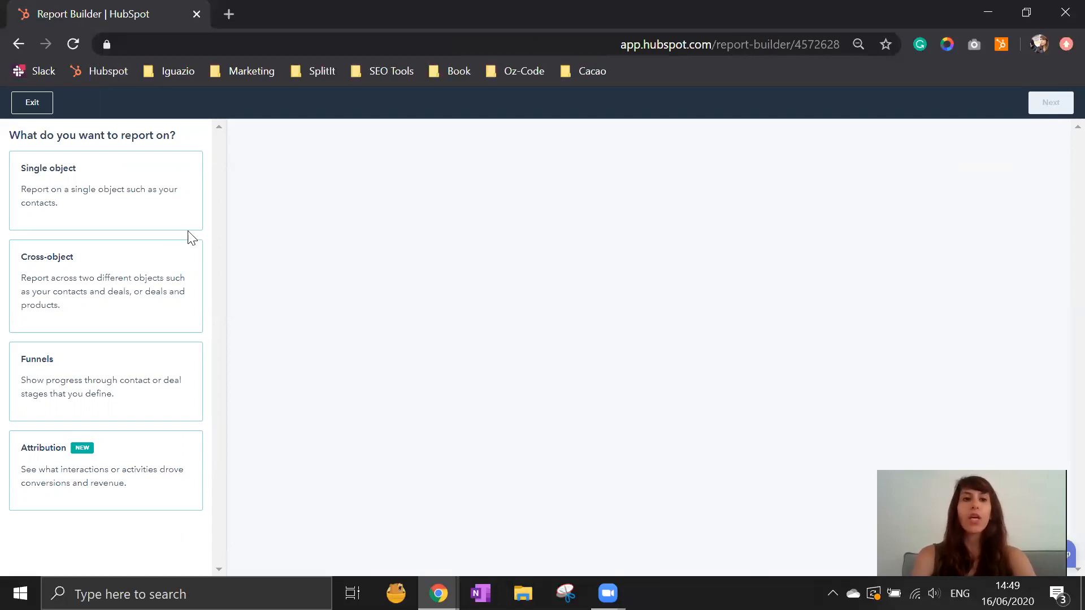
{"action": "left_click", "coordinate": [105, 190]}
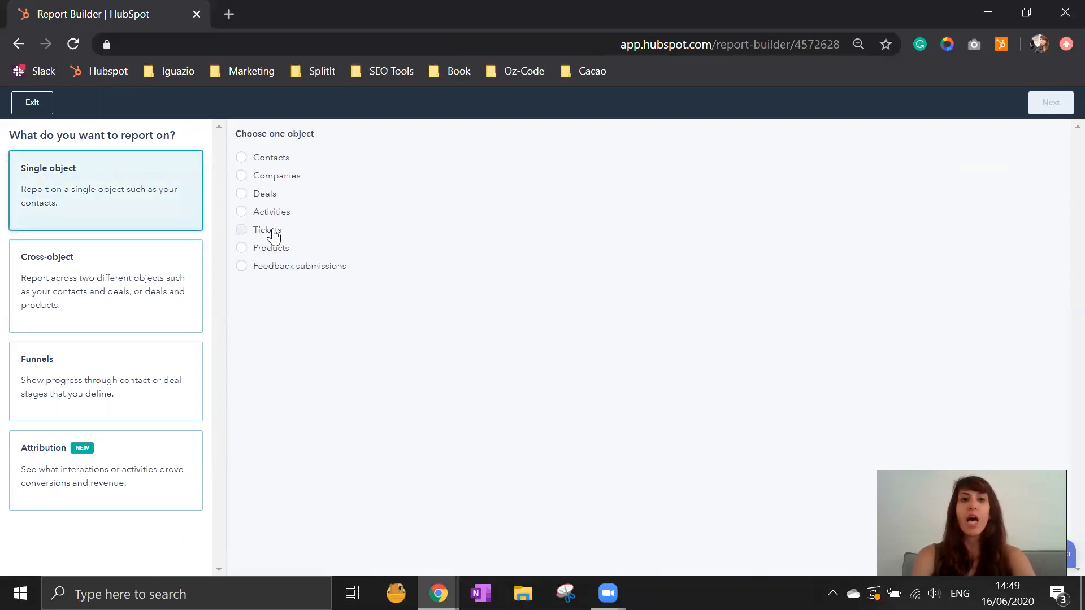
{"action": "mouse_move", "coordinate": [270, 215]}
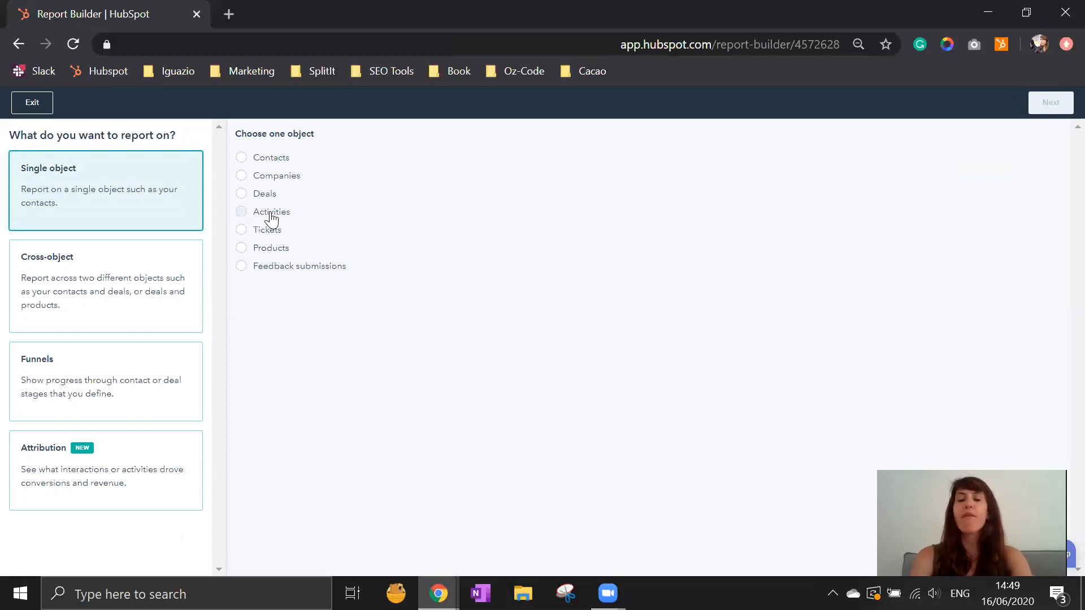
{"action": "mouse_move", "coordinate": [239, 205]}
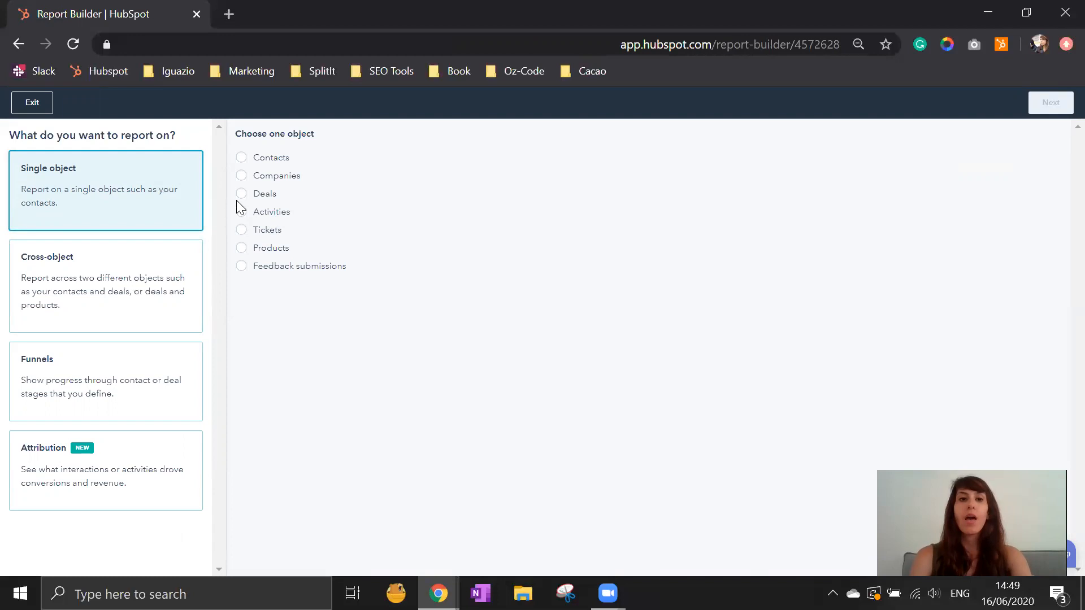
{"action": "mouse_move", "coordinate": [271, 239]}
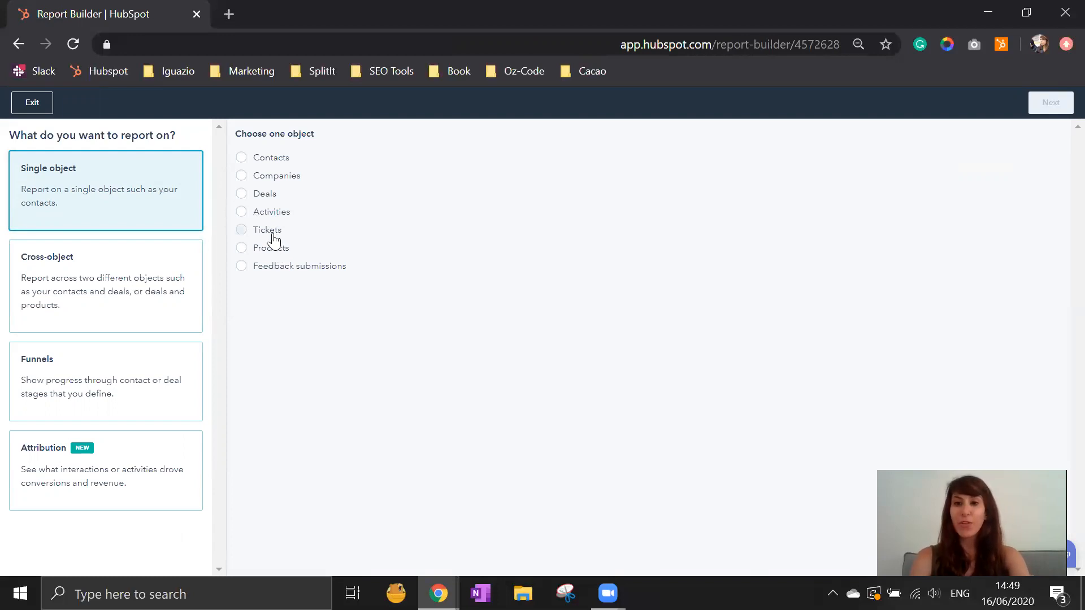
{"action": "left_click", "coordinate": [32, 103]}
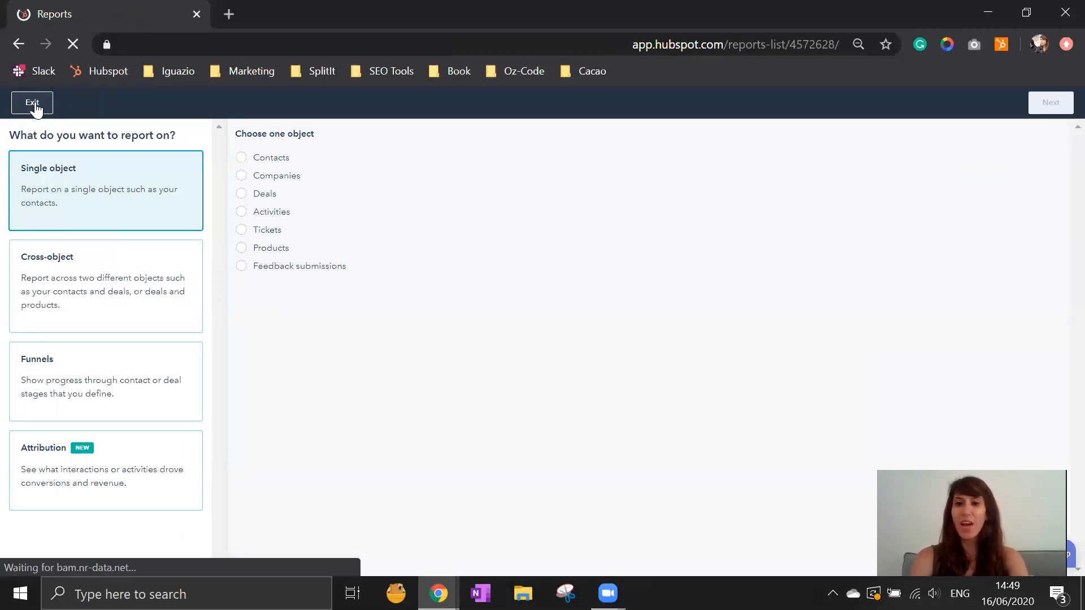
{"action": "left_click", "coordinate": [32, 103]}
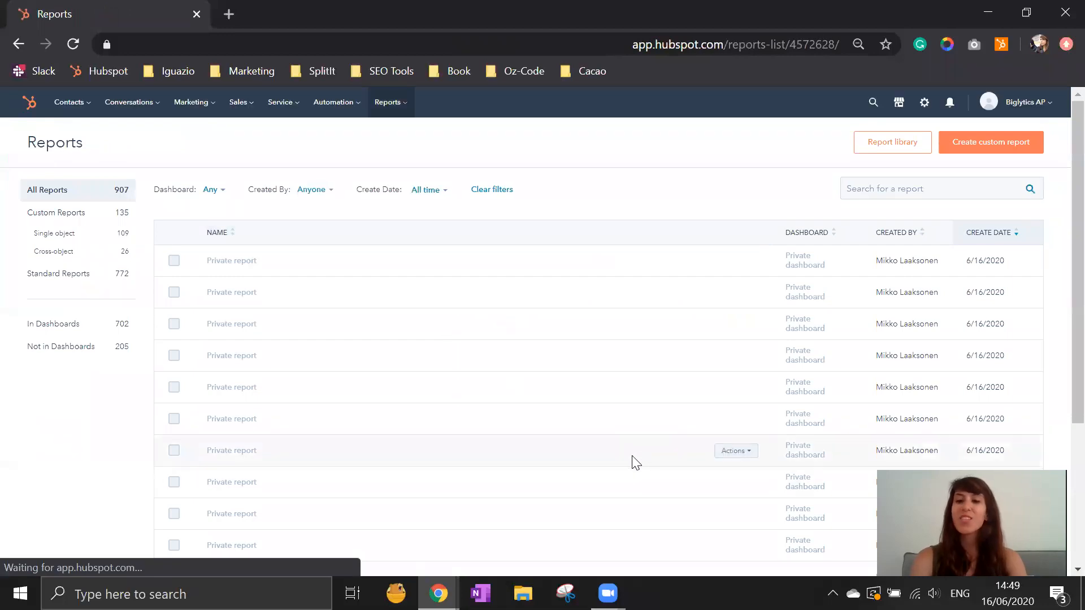